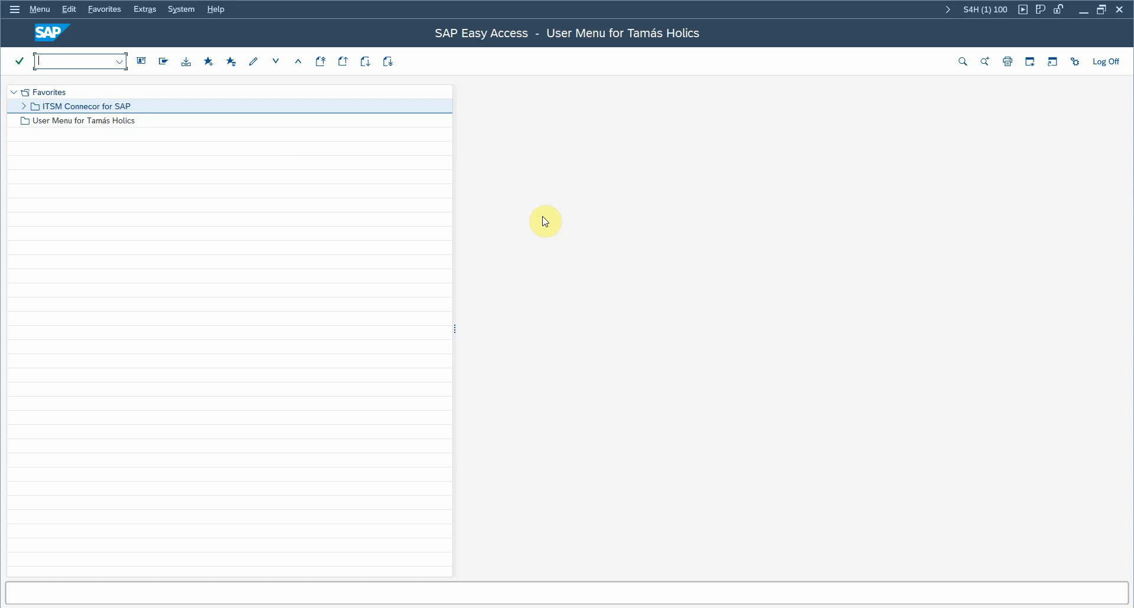
pyautogui.moveTo(516, 247)
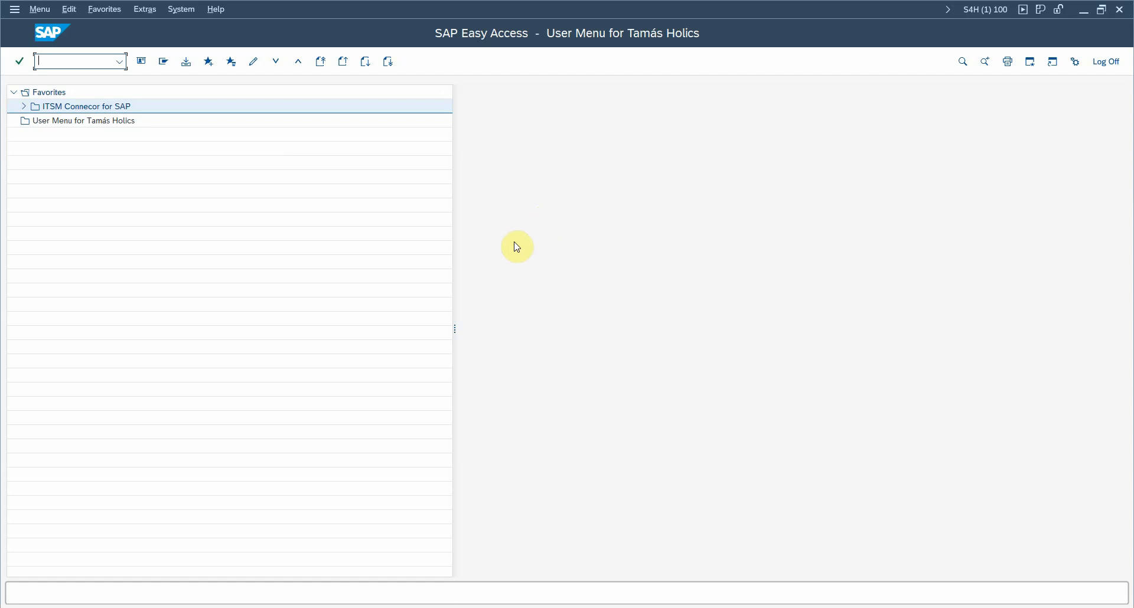
# - Start a G/L account document via FB50 for company code 1710, triggering the posting period 006 2022 error
pyautogui.write('fb')
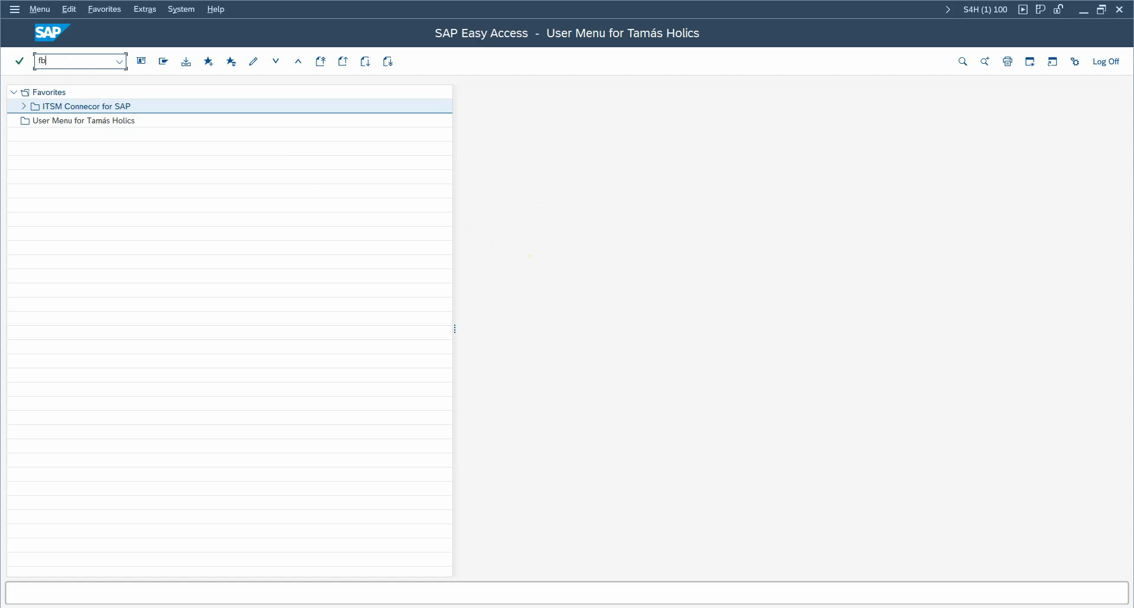
pyautogui.press('Enter')
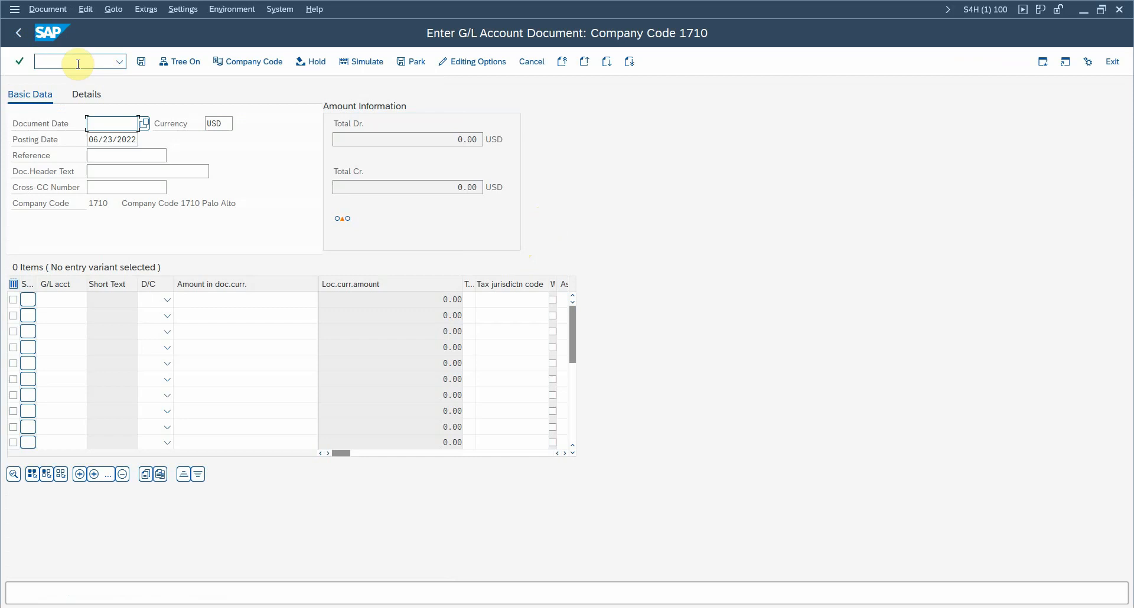
pyautogui.click(143, 123)
pyautogui.write('06/23/2022')
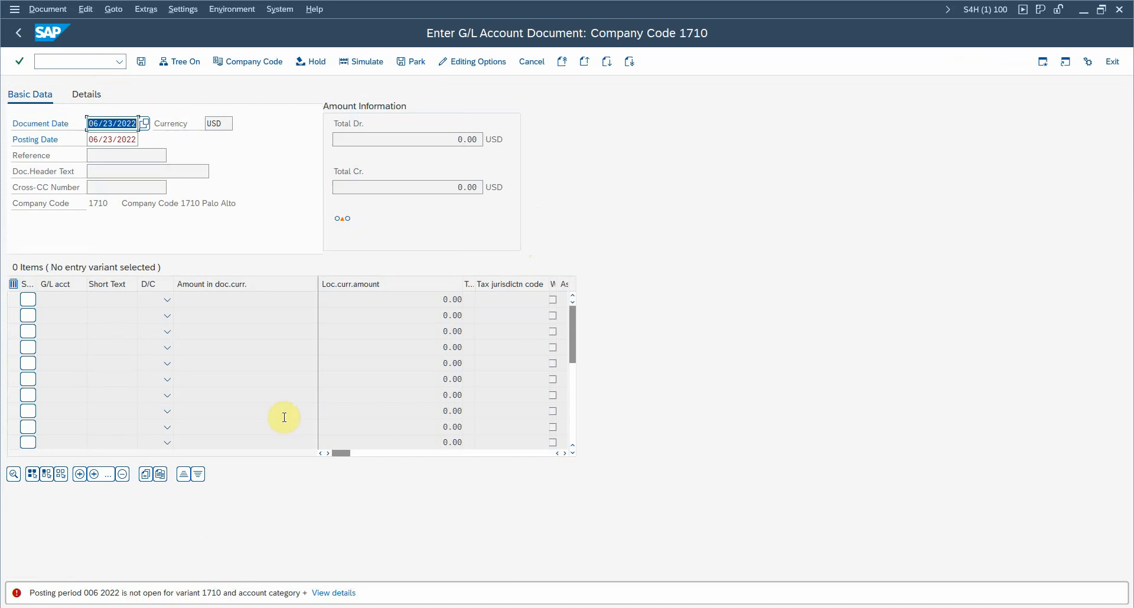
pyautogui.moveTo(315, 8)
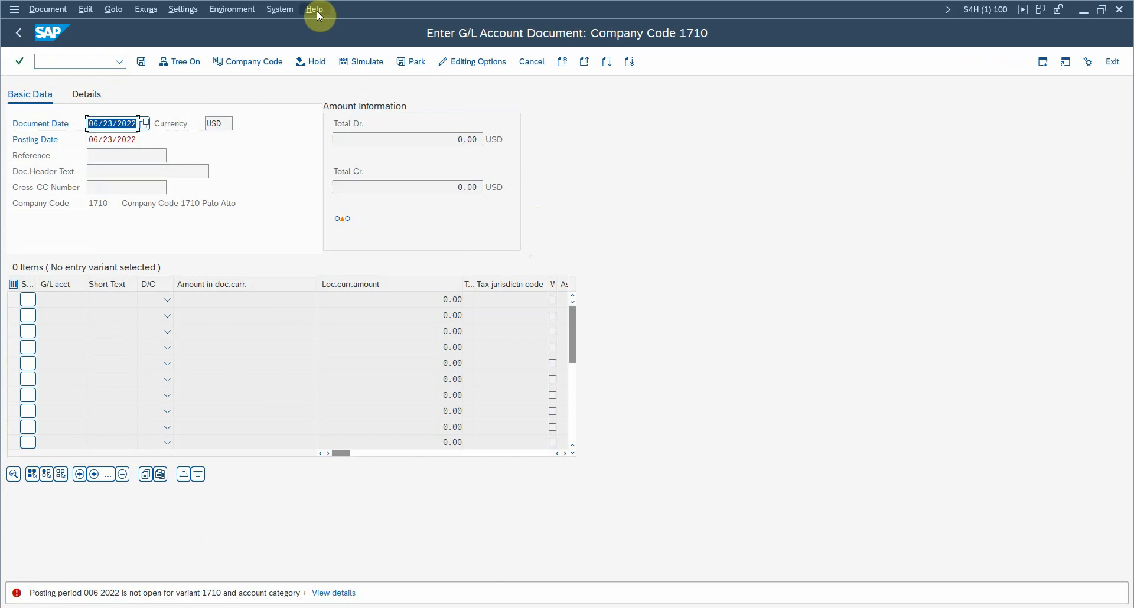
# - Create a support message from Help, allowing the SAP window screenshot to be captured
pyautogui.click(314, 8)
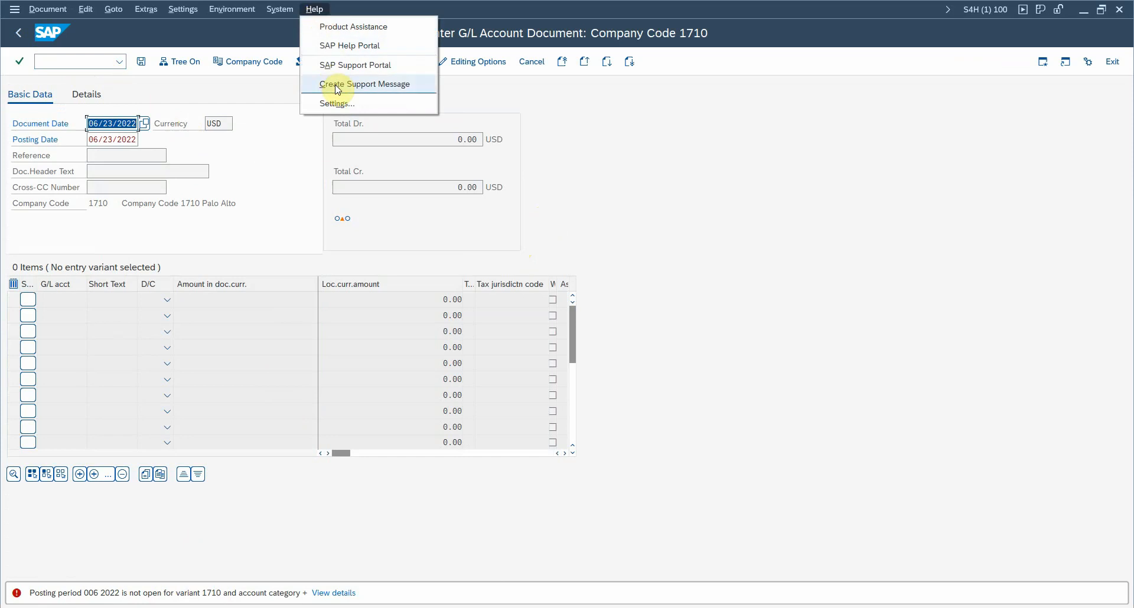
pyautogui.click(364, 84)
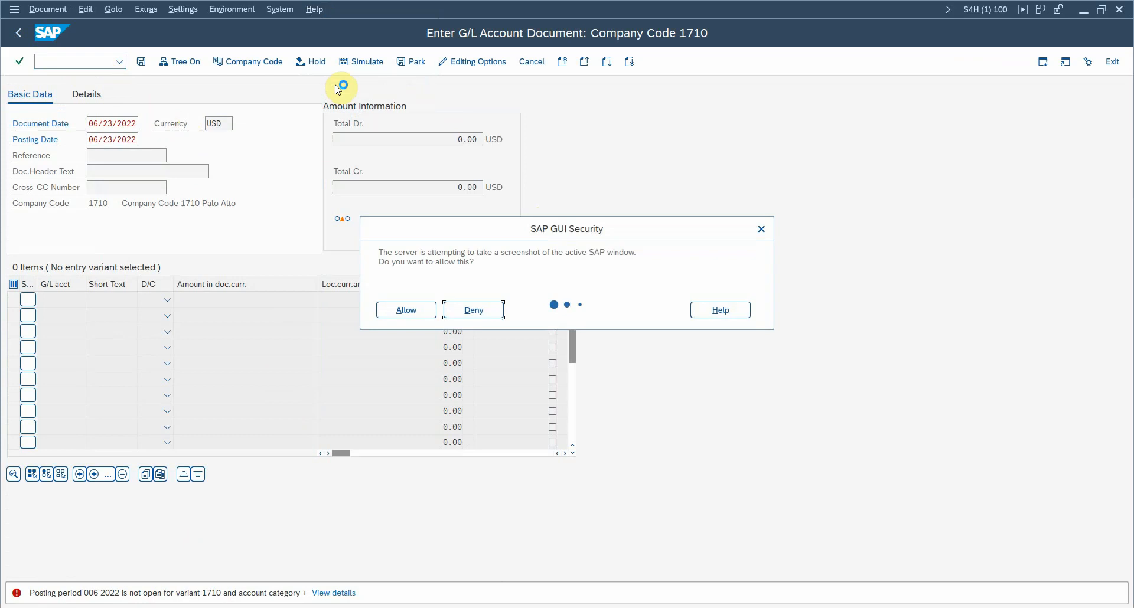
pyautogui.moveTo(423, 294)
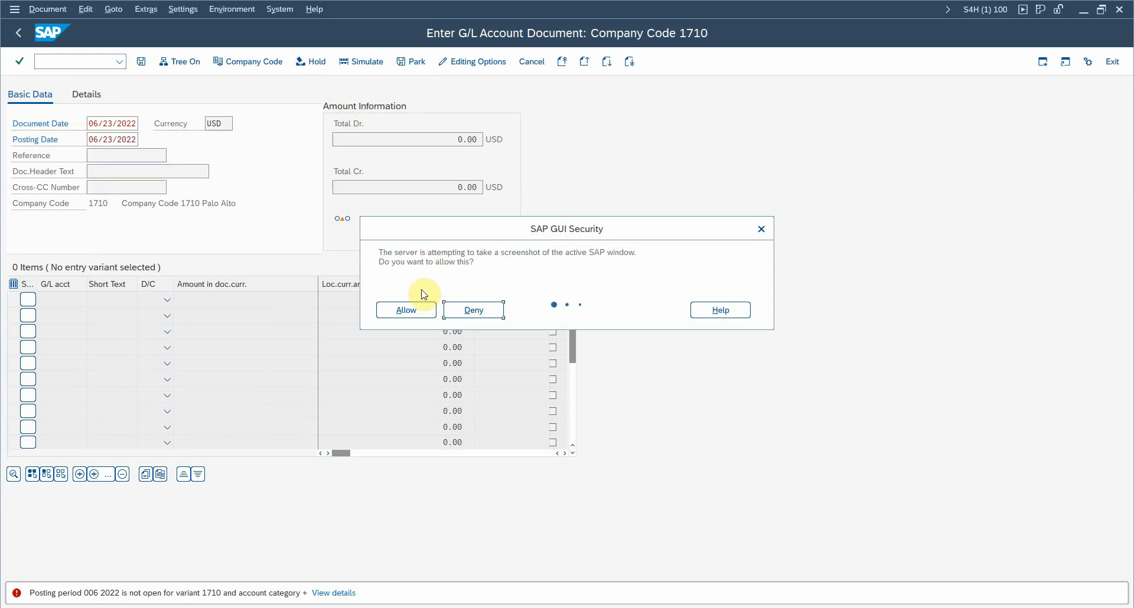
pyautogui.click(405, 310)
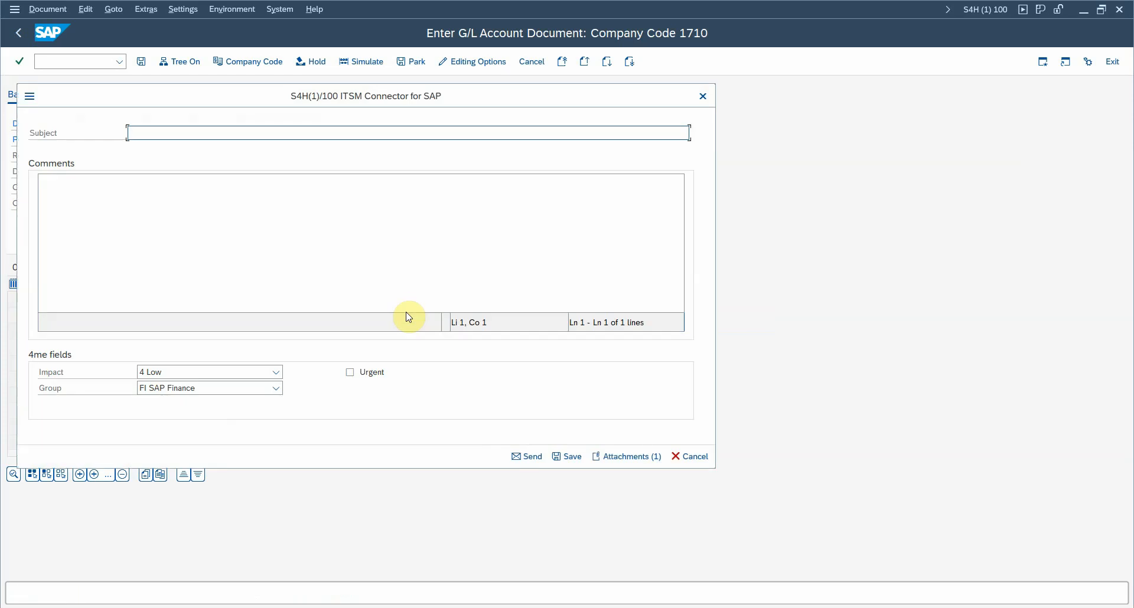
# - Enter subject 'Cannot post document', comment 'Test', mark it urgent and set impact to 3 Medium
pyautogui.write('Cannot post document')
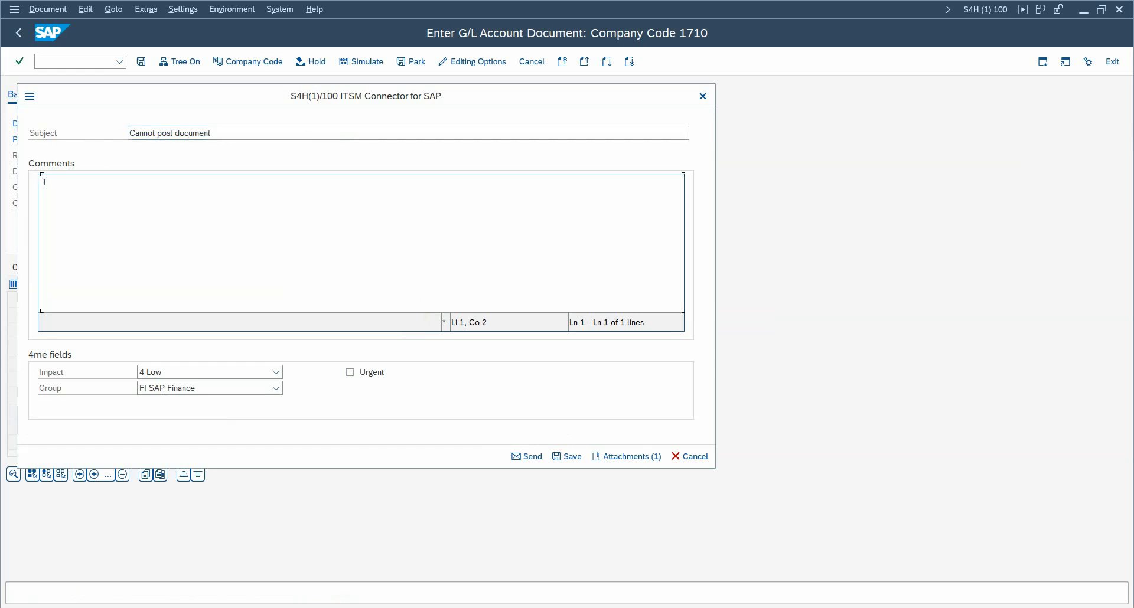
pyautogui.write('Test')
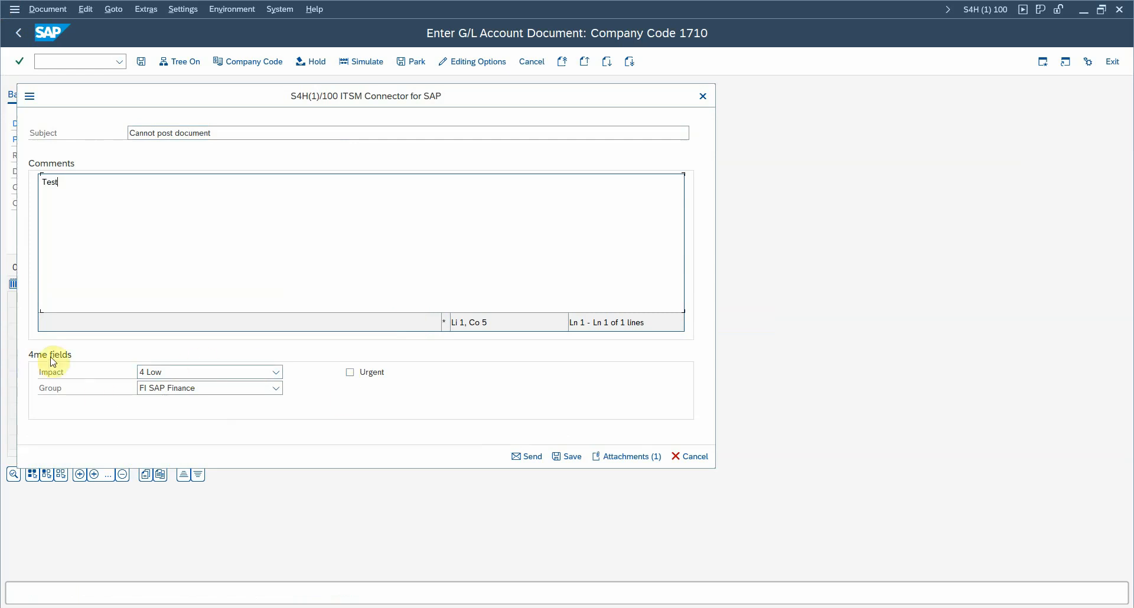
pyautogui.moveTo(86, 382)
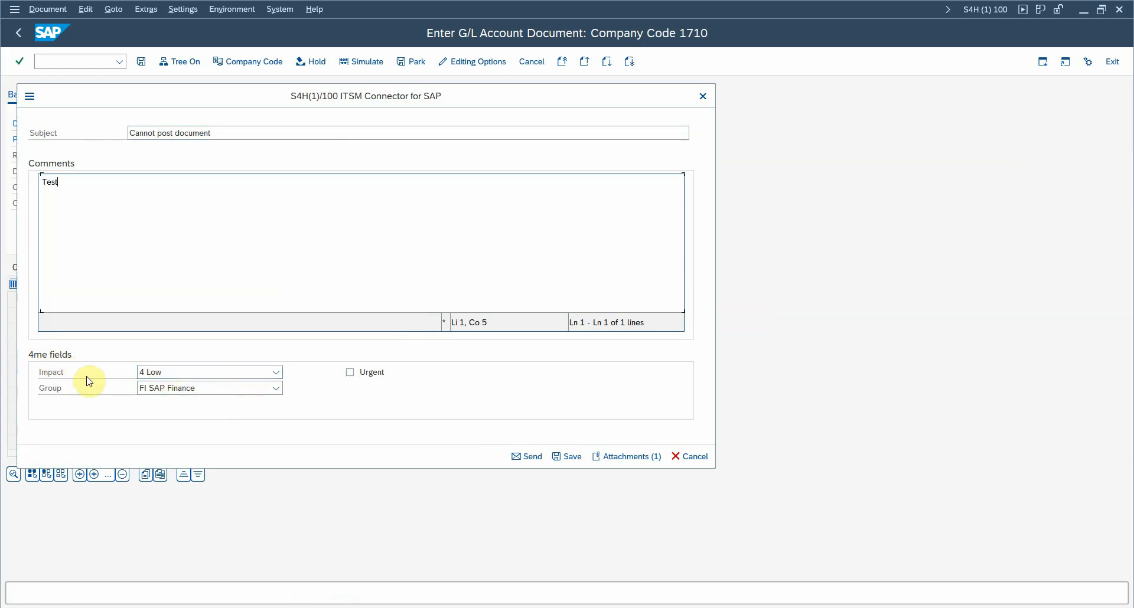
pyautogui.moveTo(375, 404)
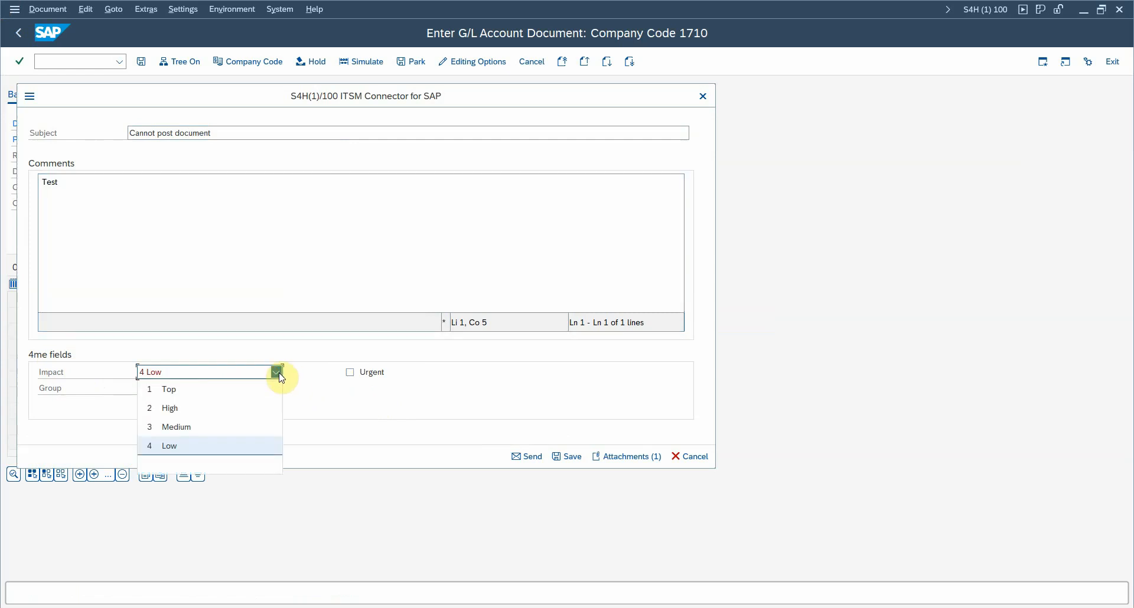
pyautogui.click(275, 387)
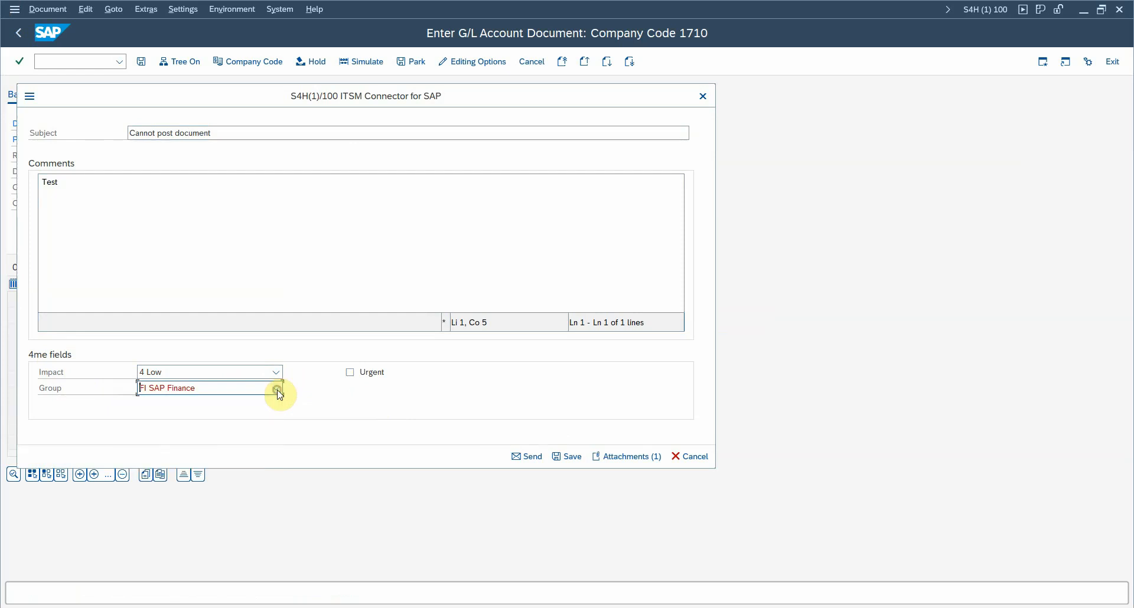
pyautogui.moveTo(379, 375)
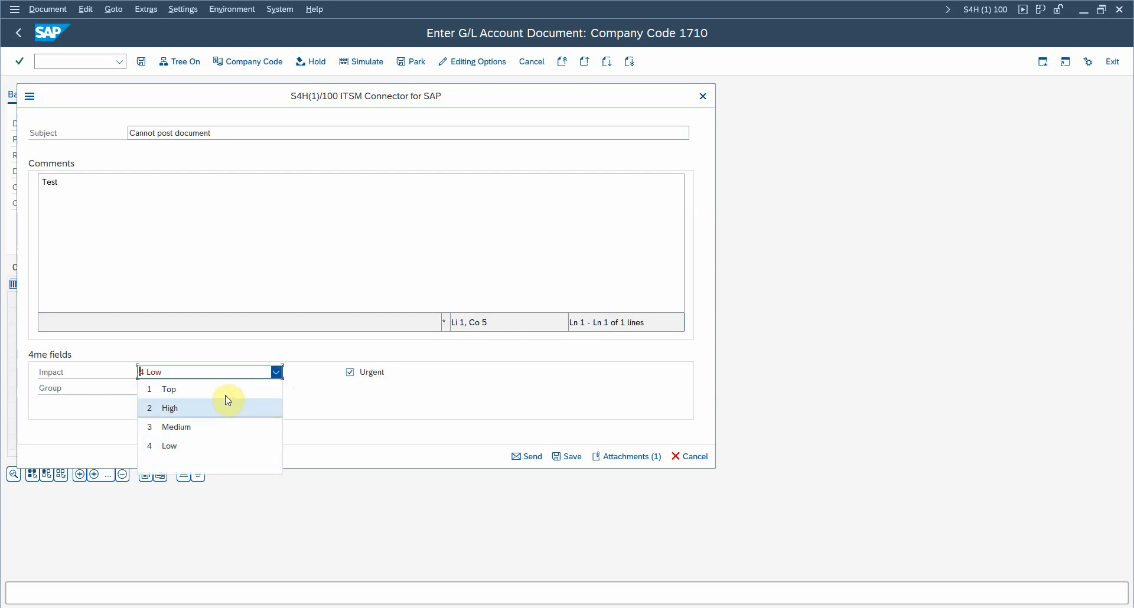
pyautogui.click(175, 426)
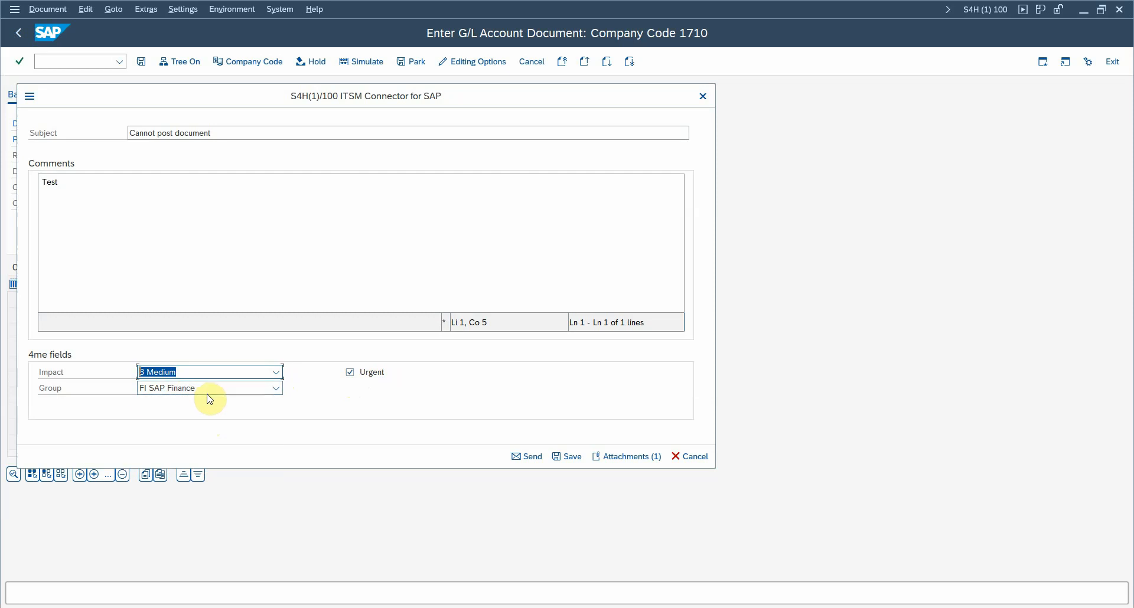
pyautogui.moveTo(510, 51)
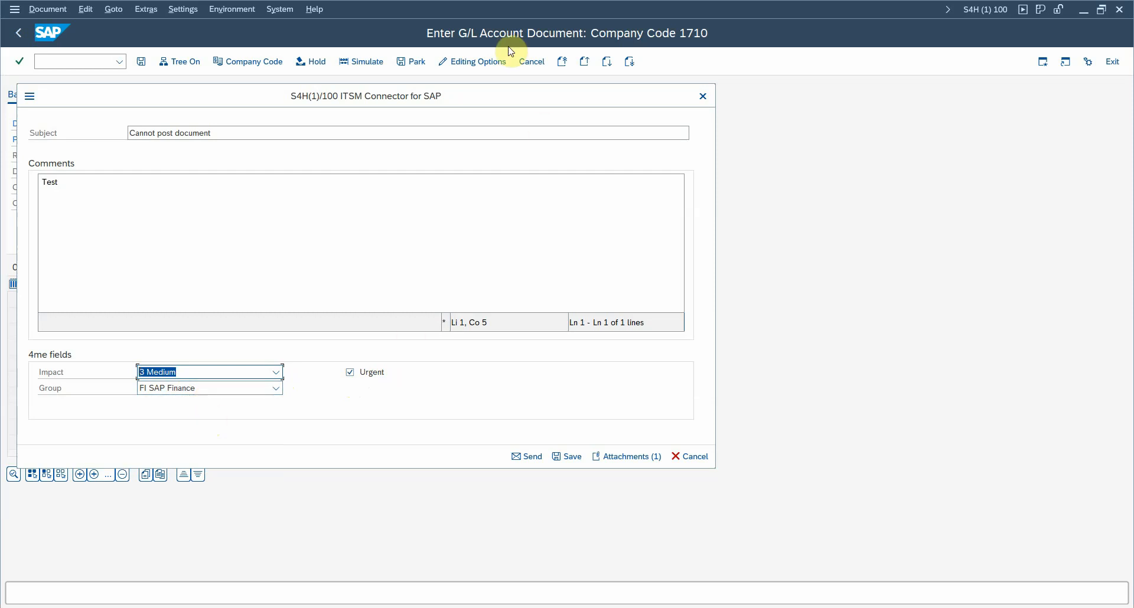
pyautogui.moveTo(347, 46)
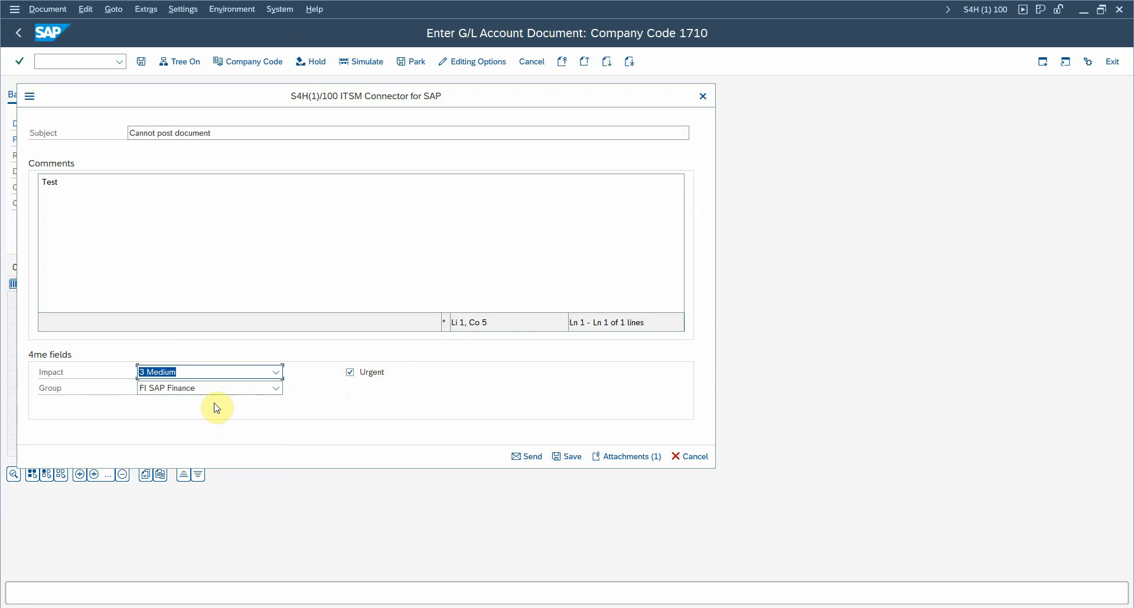
pyautogui.moveTo(293, 409)
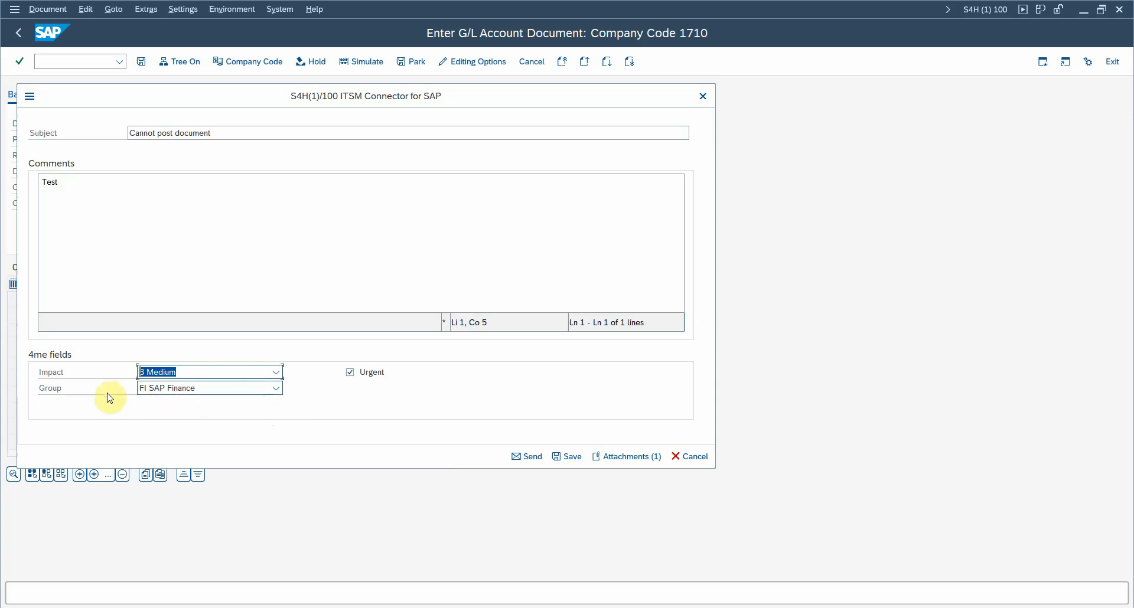
pyautogui.moveTo(253, 397)
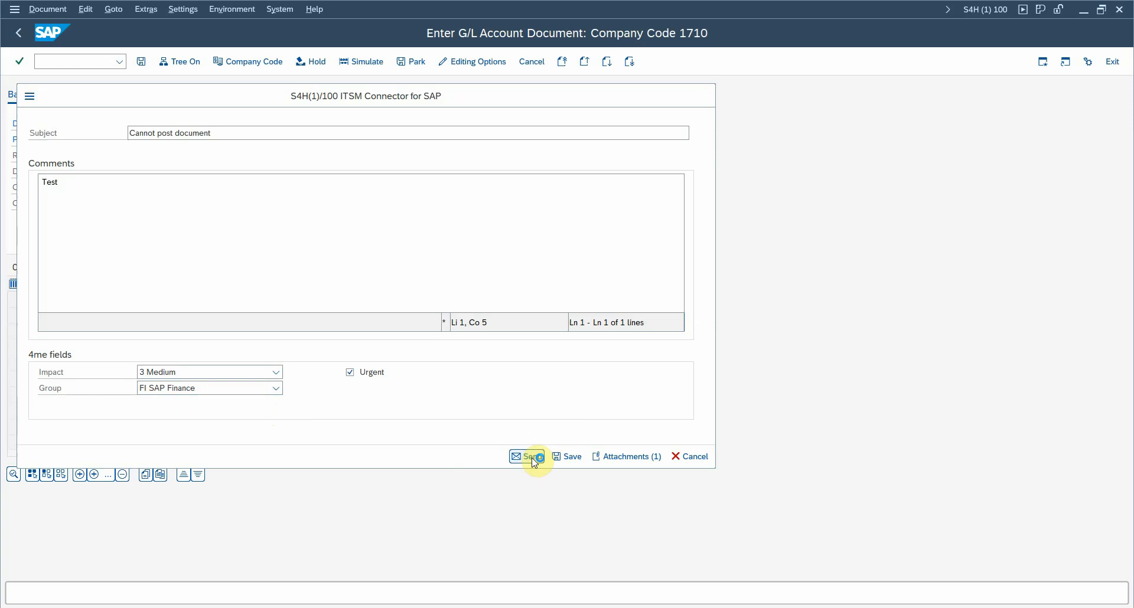
# - Send the message, creating ticket 90704 in 4me, and open the new request
pyautogui.click(529, 456)
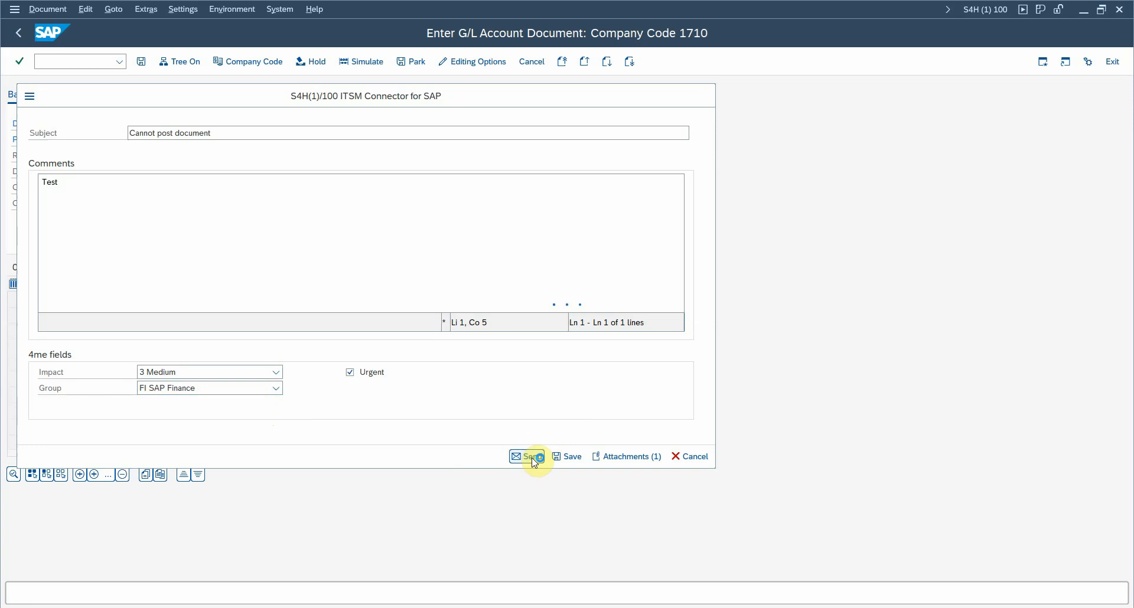
pyautogui.click(533, 455)
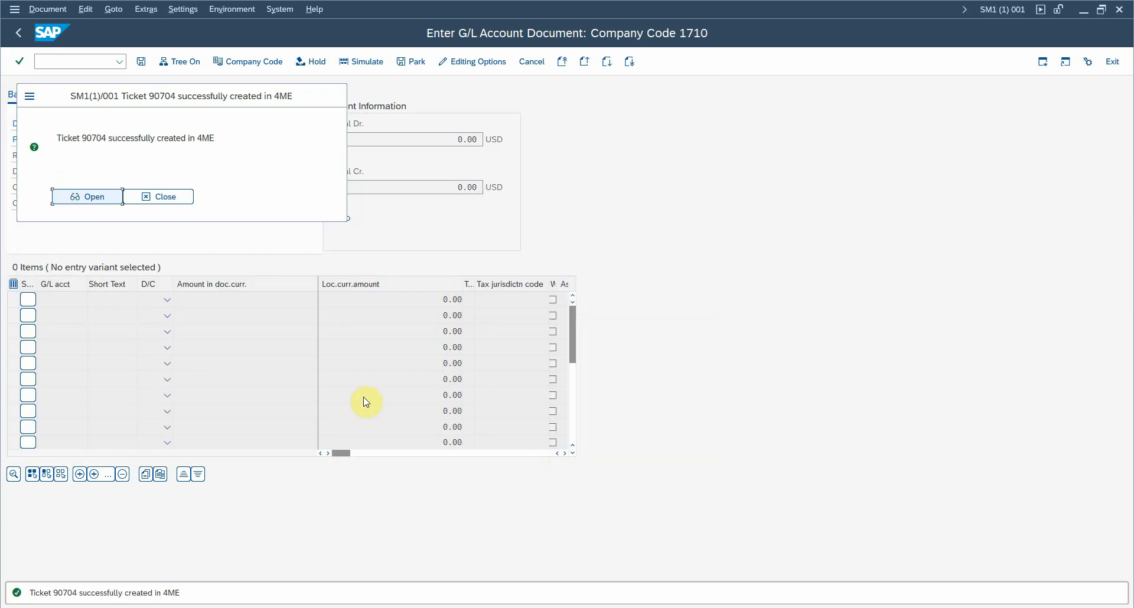
pyautogui.moveTo(233, 304)
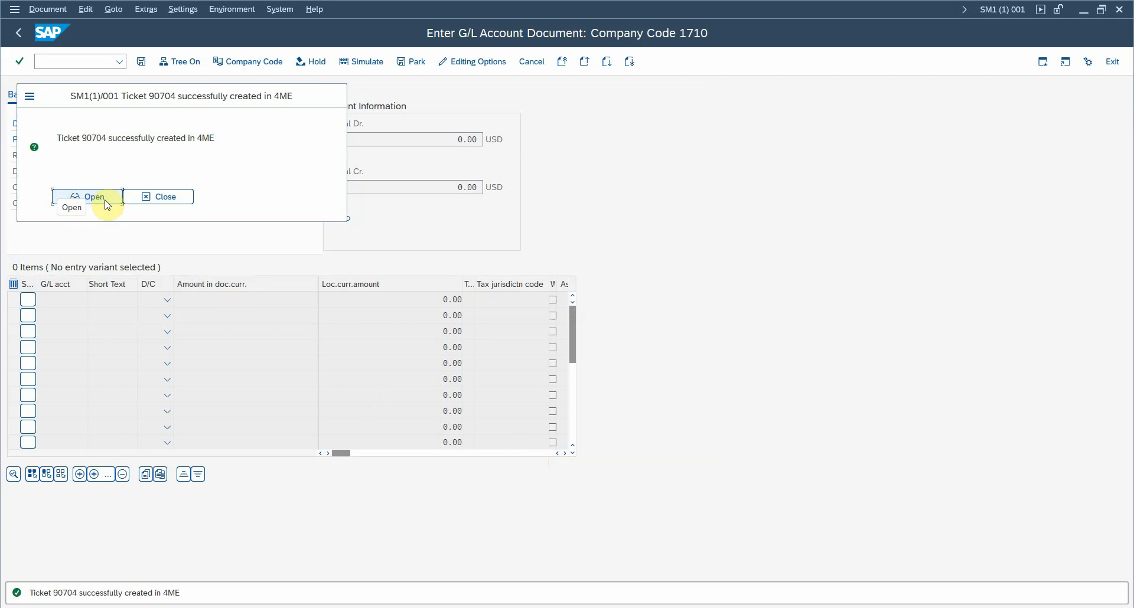
pyautogui.click(88, 197)
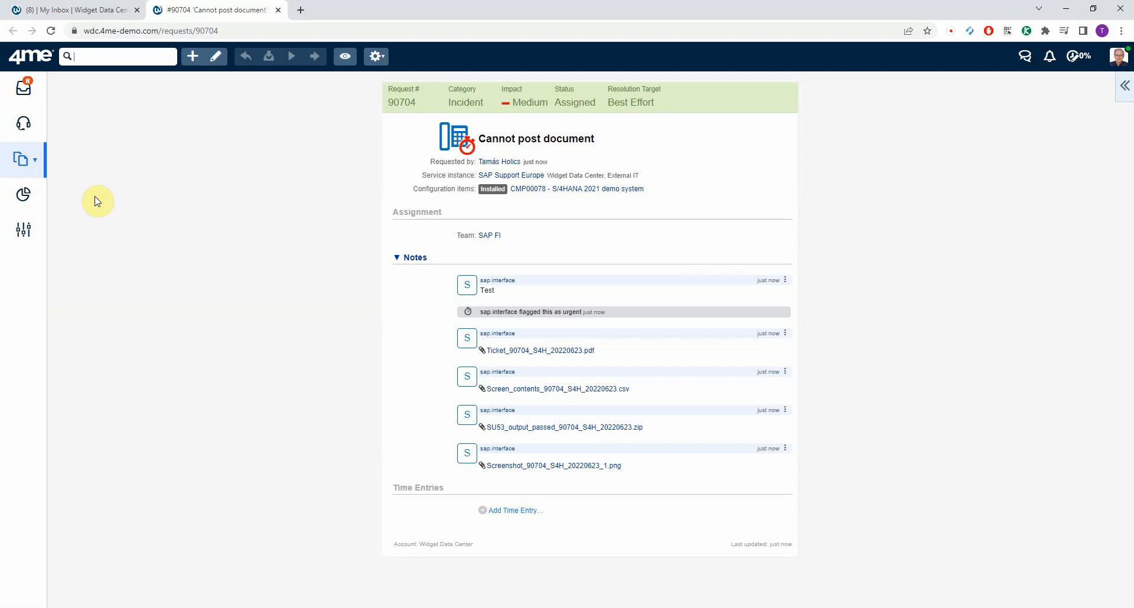
pyautogui.moveTo(139, 181)
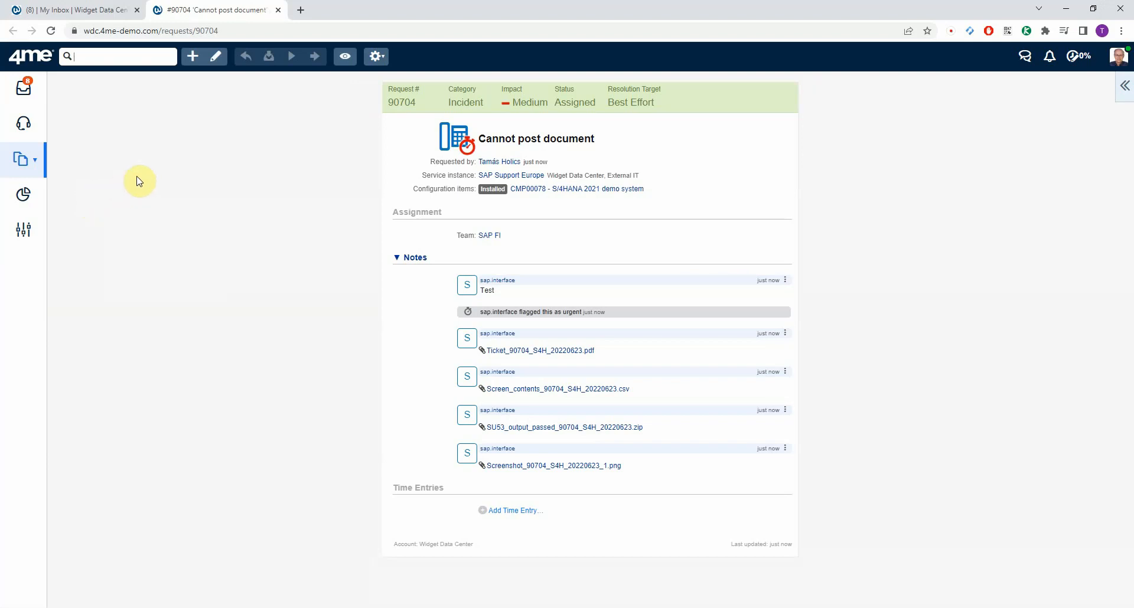
pyautogui.moveTo(484, 104)
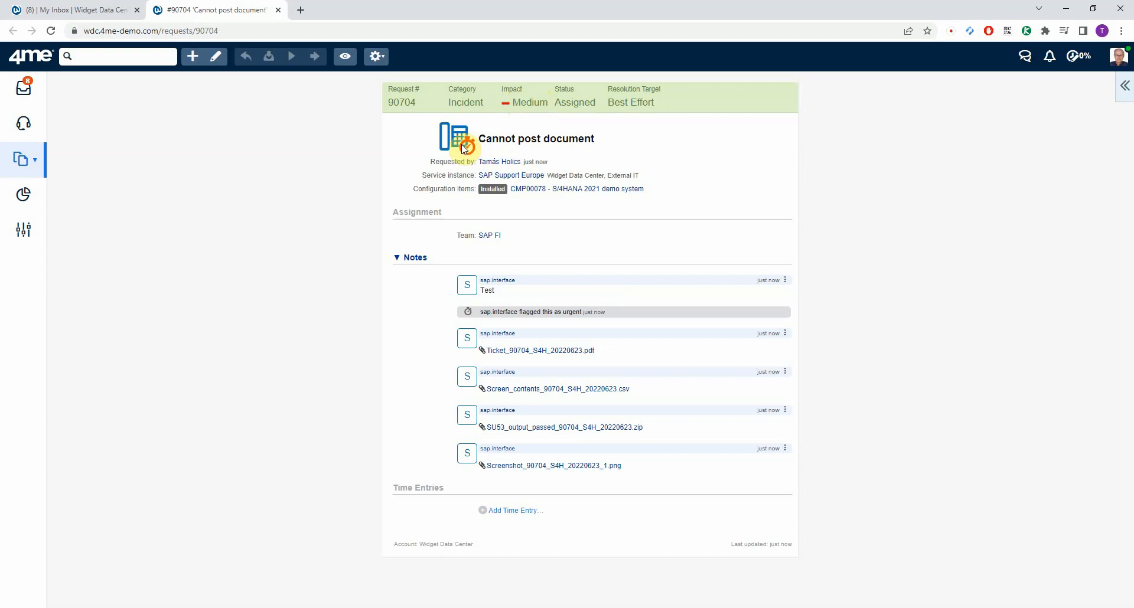
pyautogui.moveTo(498, 162)
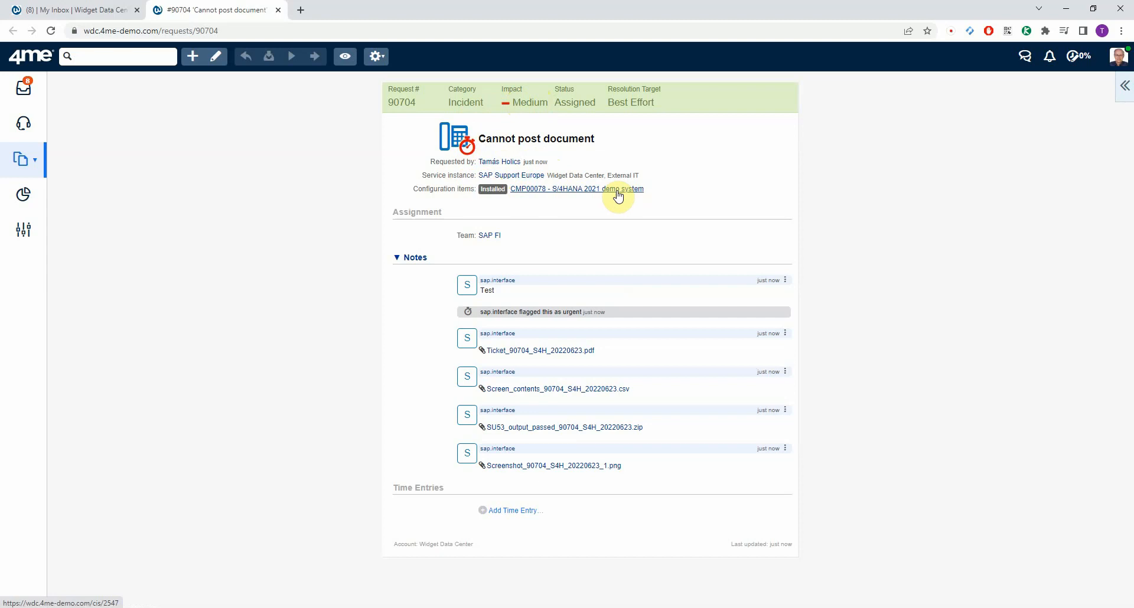
pyautogui.moveTo(613, 195)
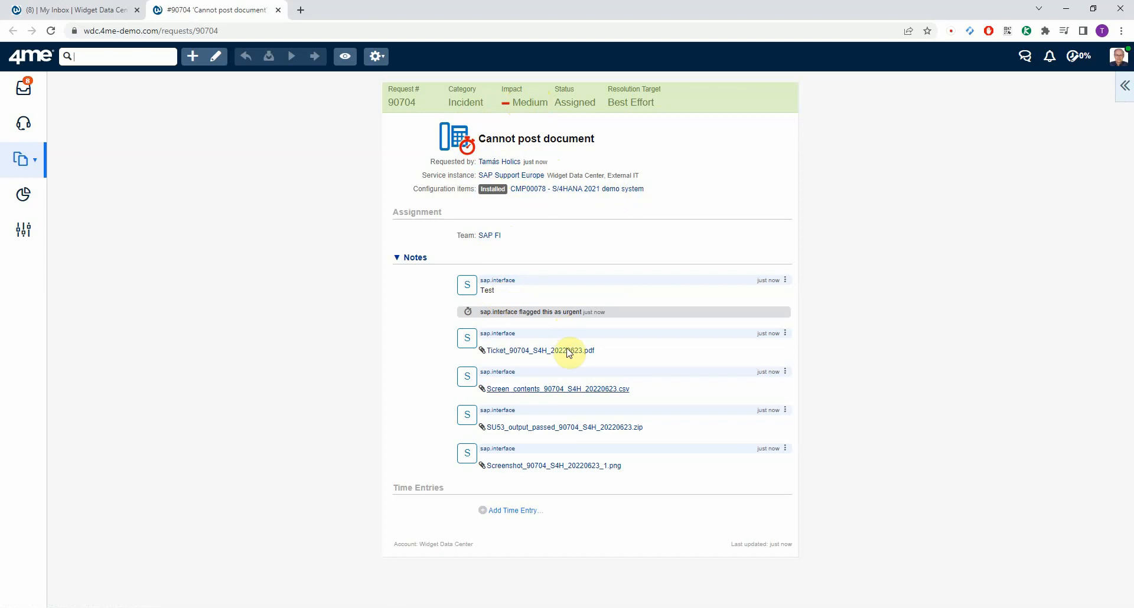
pyautogui.moveTo(582, 423)
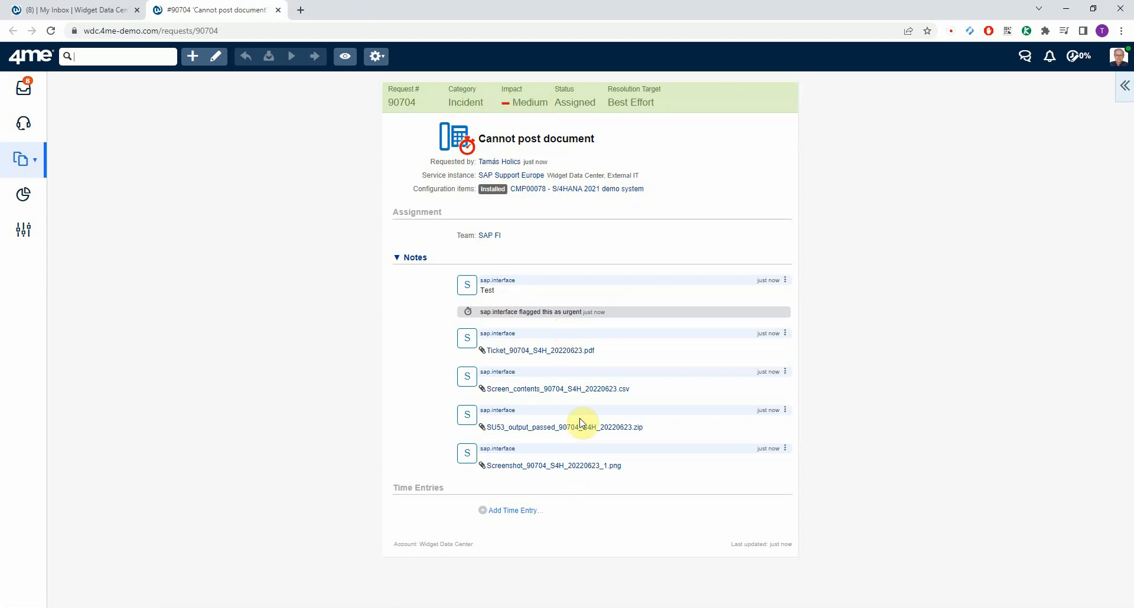
pyautogui.moveTo(565, 224)
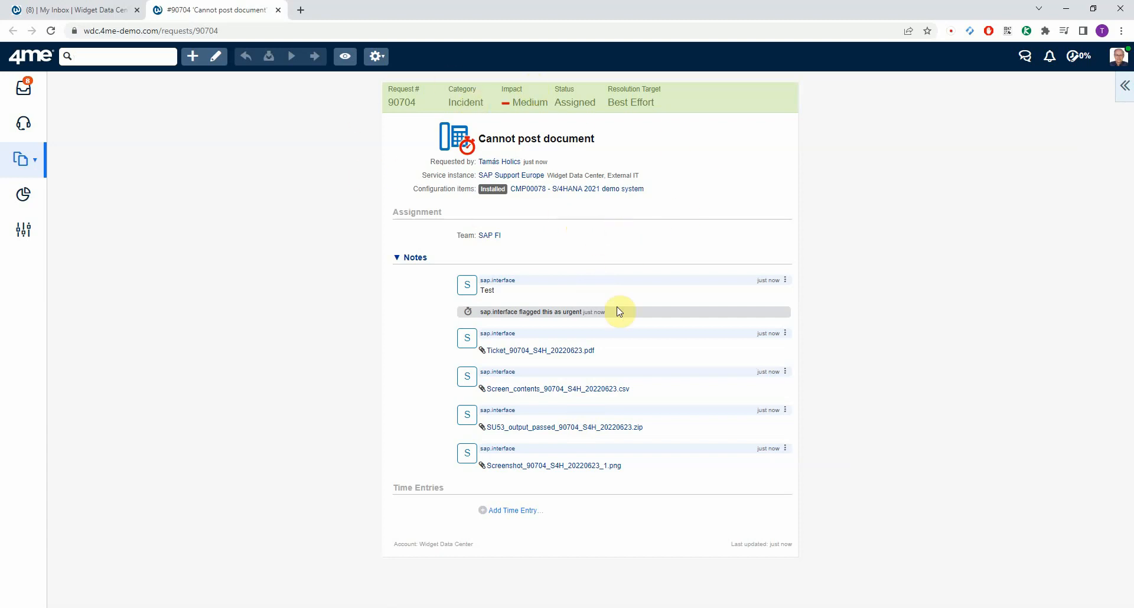
pyautogui.moveTo(575, 376)
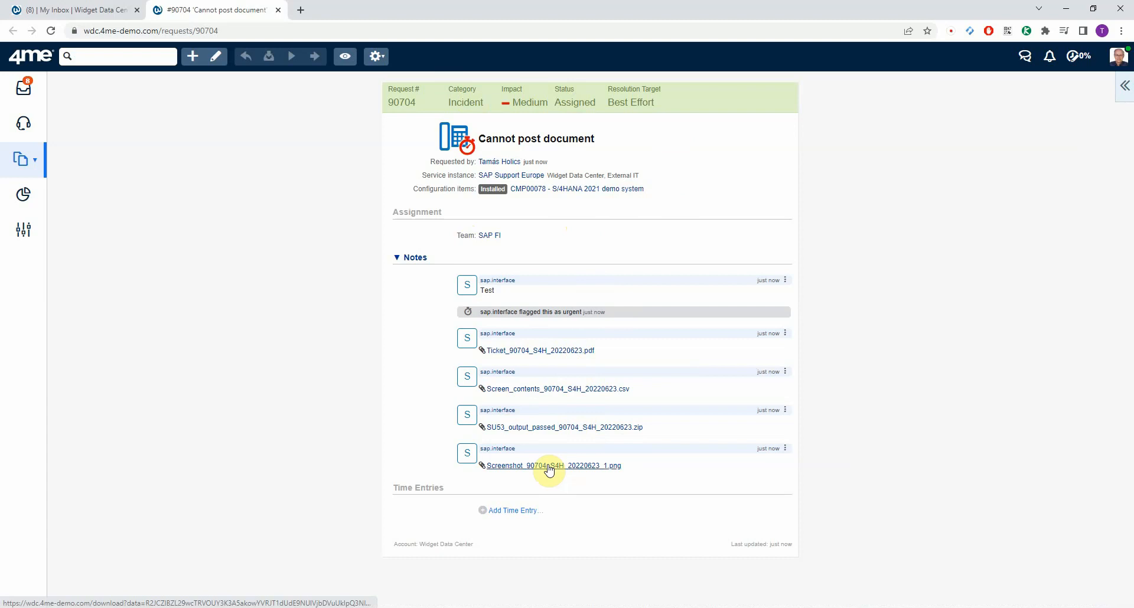
pyautogui.click(553, 466)
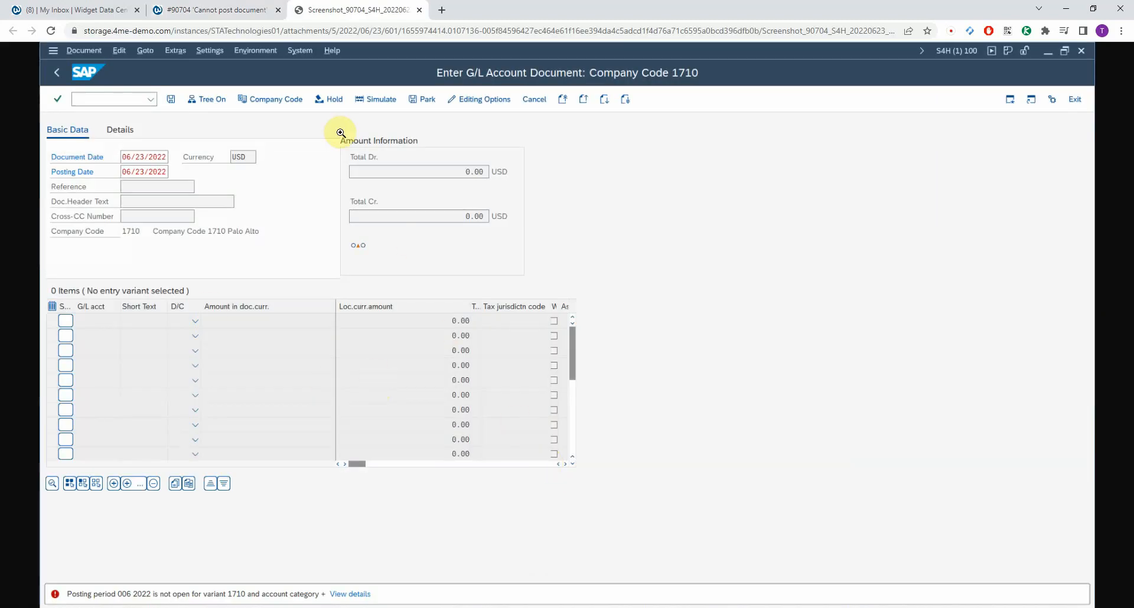
pyautogui.click(215, 9)
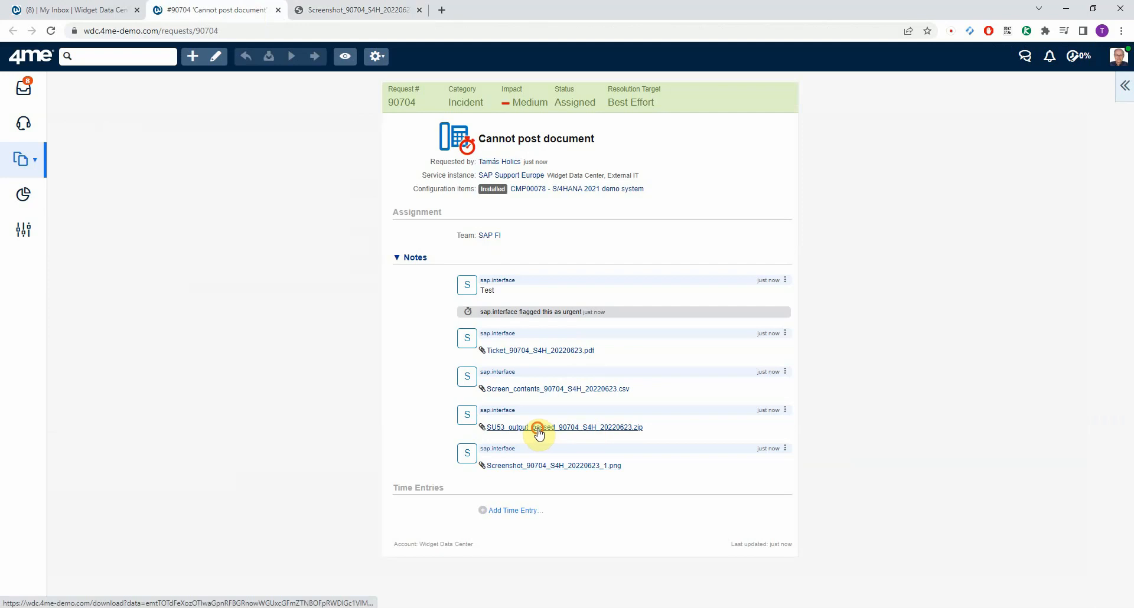
# - Download the zipped SU53 output and view the SU53_output report showing a successful authorization check
pyautogui.click(563, 427)
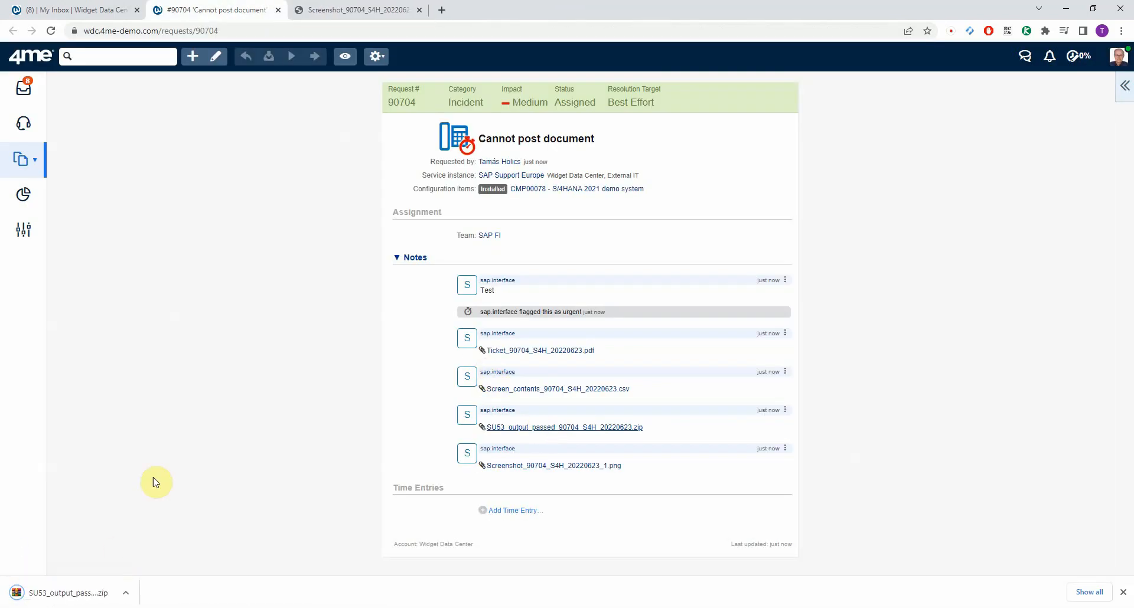
pyautogui.click(65, 593)
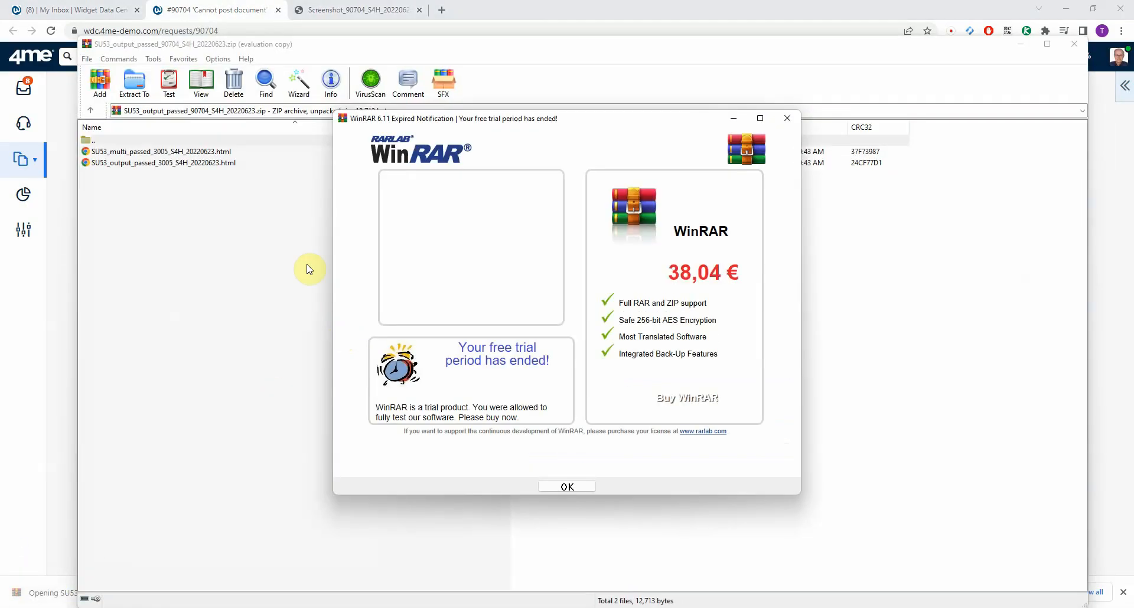
pyautogui.click(567, 487)
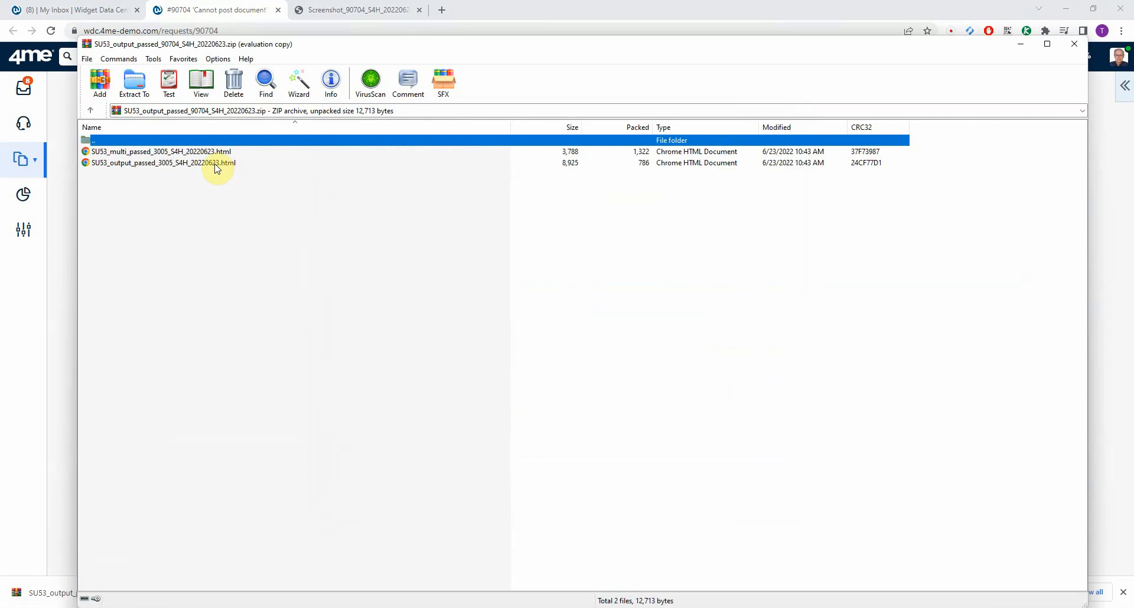
pyautogui.doubleClick(152, 163)
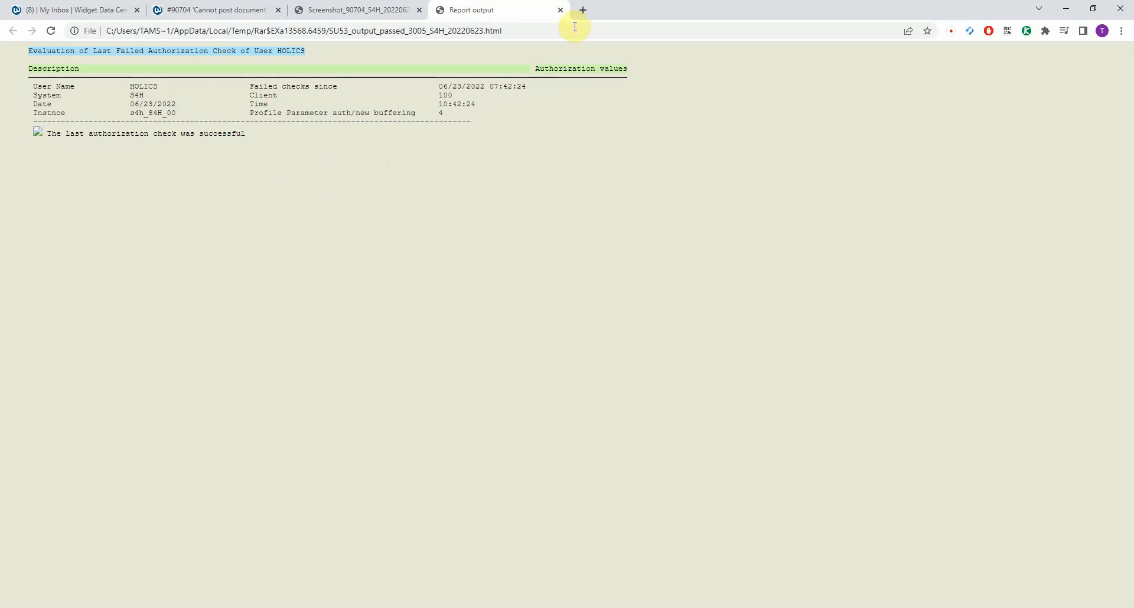
# - Return to the incident page and download the screen-contents CSV attachment
pyautogui.click(354, 9)
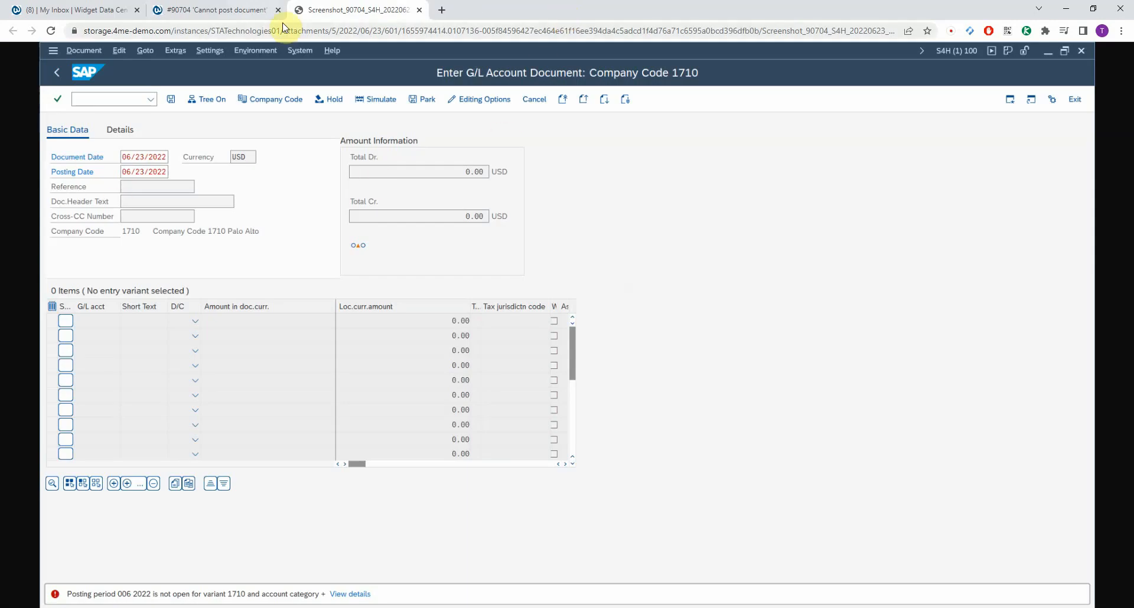
pyautogui.click(214, 9)
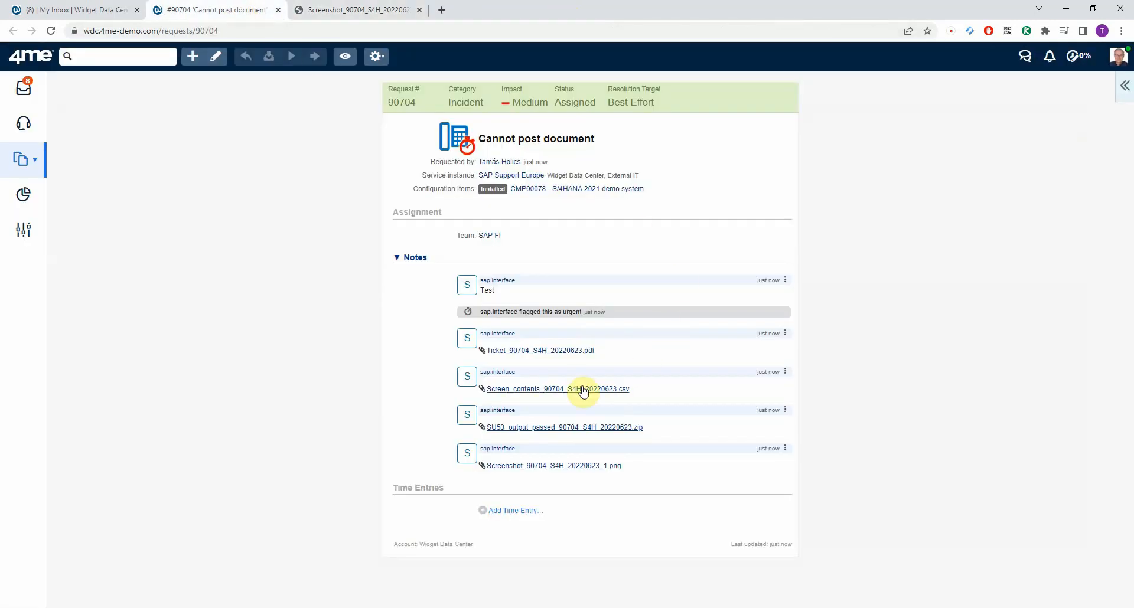
pyautogui.click(555, 388)
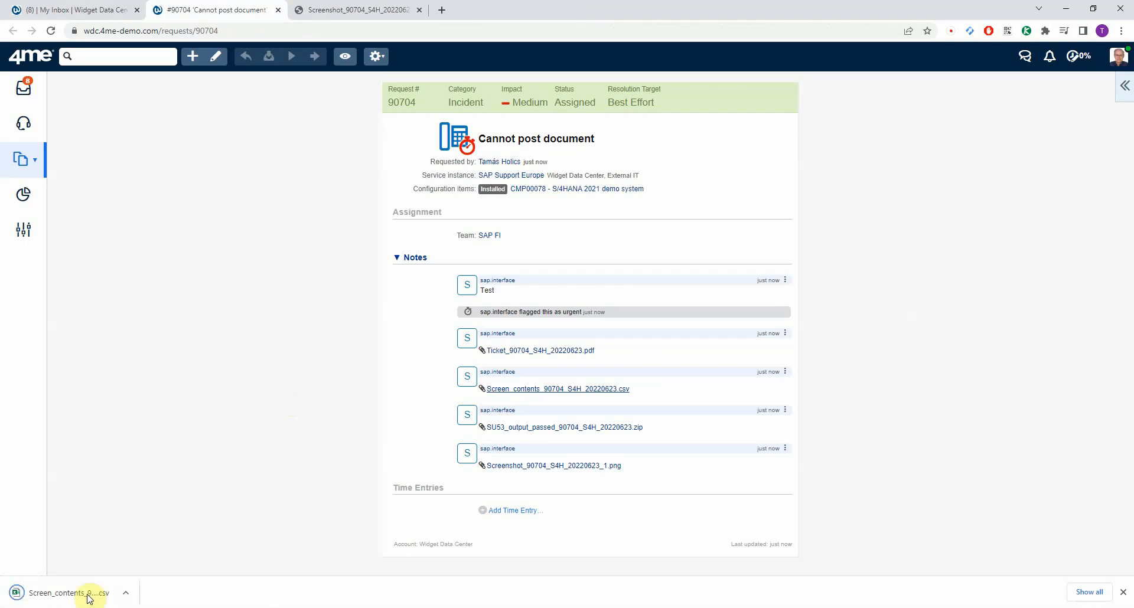
# - View the screen-contents CSV in Excel, checking the Value column and Document Date 20220623 entries
pyautogui.click(65, 593)
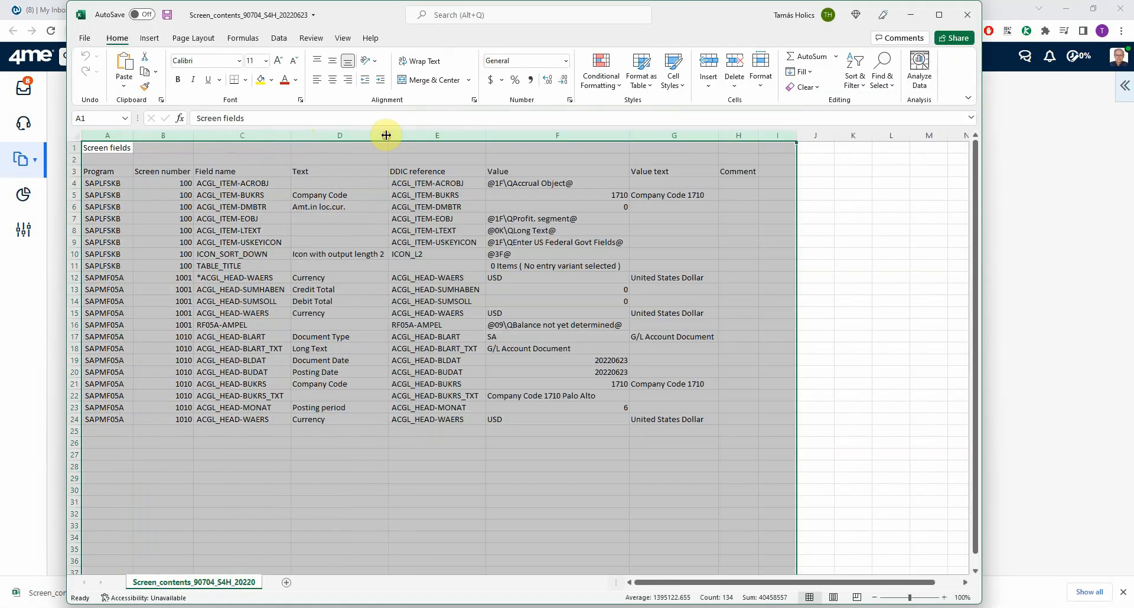
pyautogui.click(556, 136)
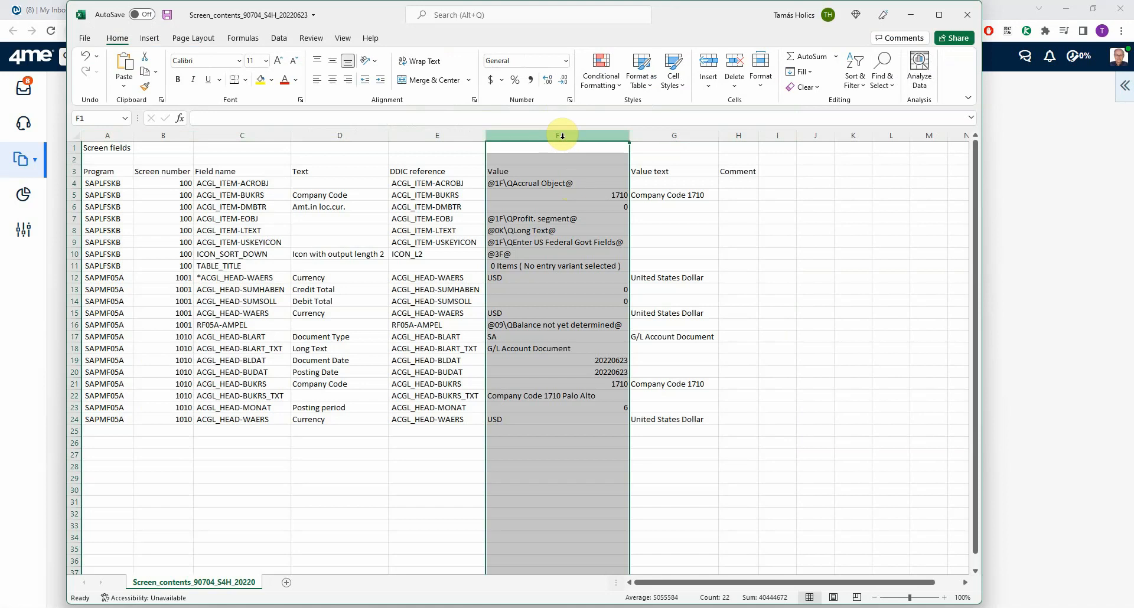
pyautogui.moveTo(576, 376)
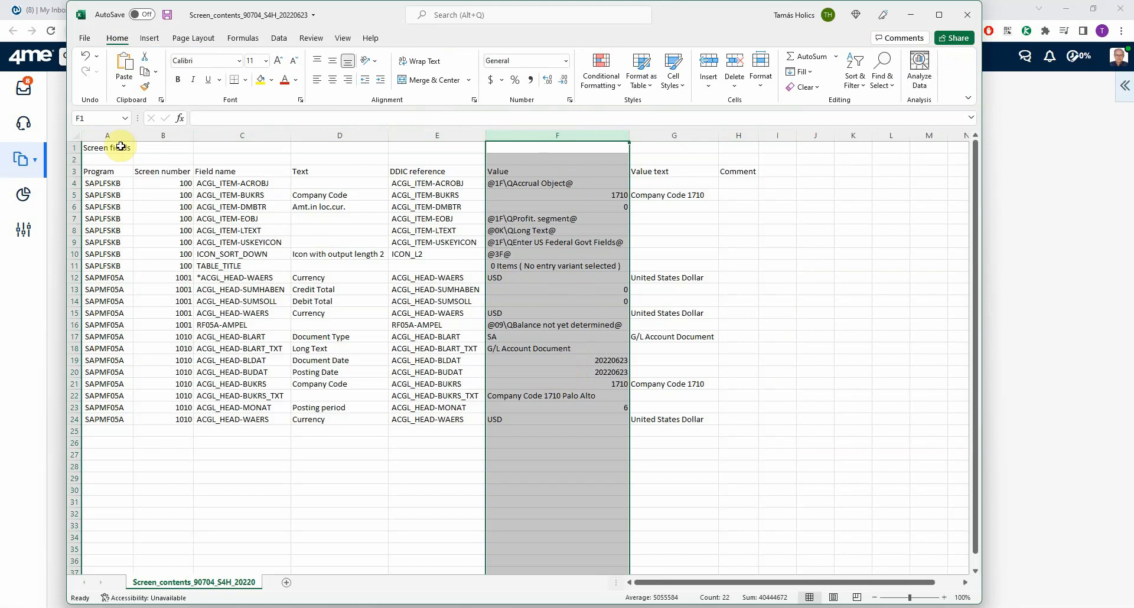
pyautogui.click(241, 349)
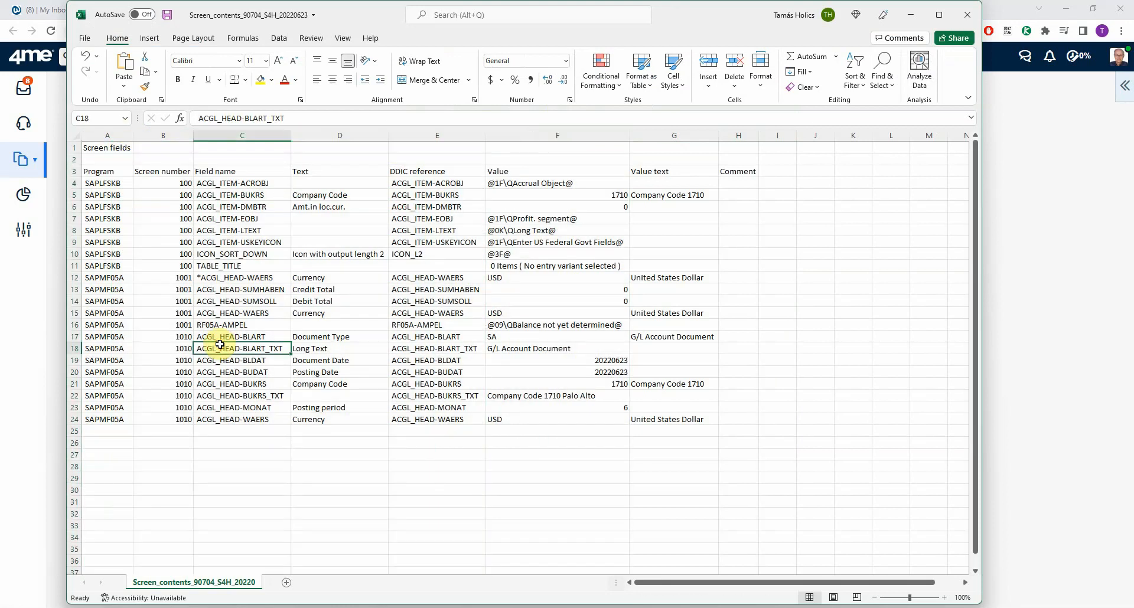
pyautogui.click(108, 360)
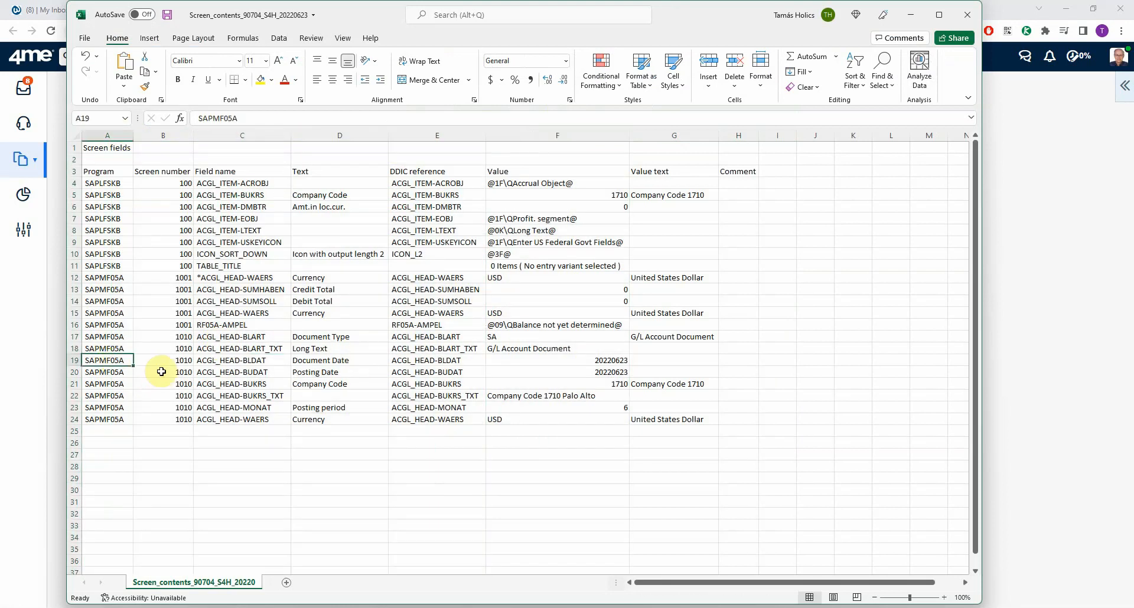
pyautogui.click(339, 360)
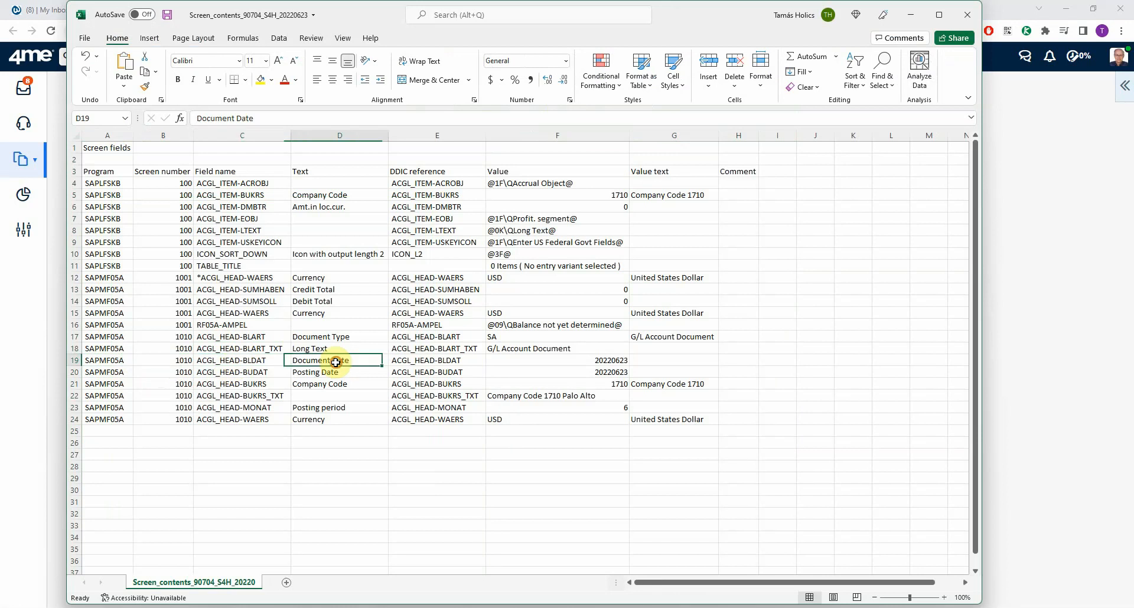
pyautogui.click(556, 360)
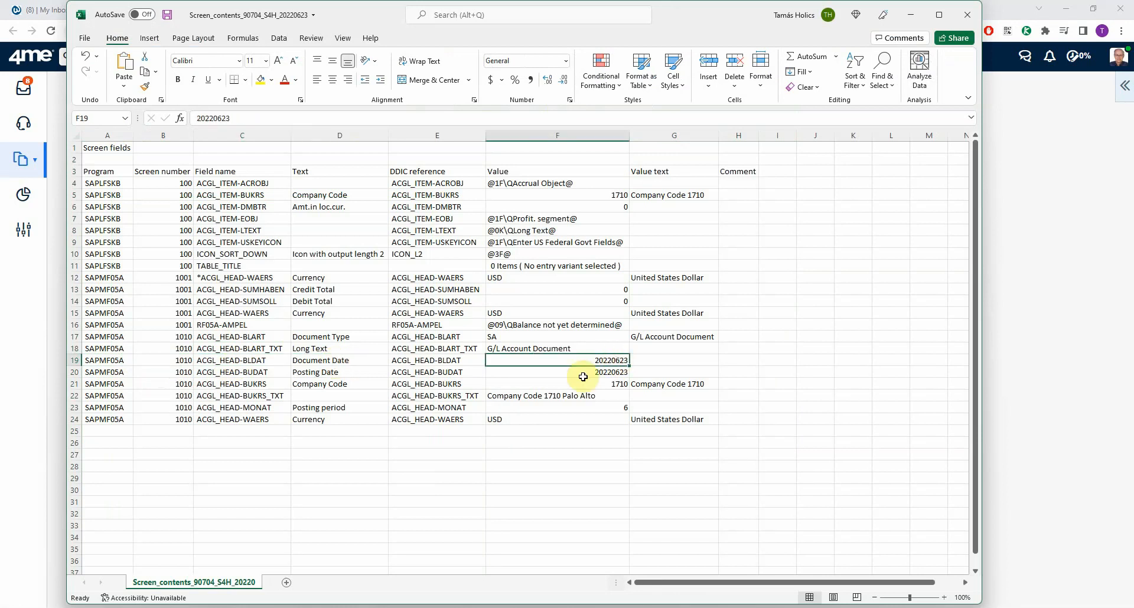
# - Review the document type SA and G/L Account Document values, then close without saving
pyautogui.click(339, 419)
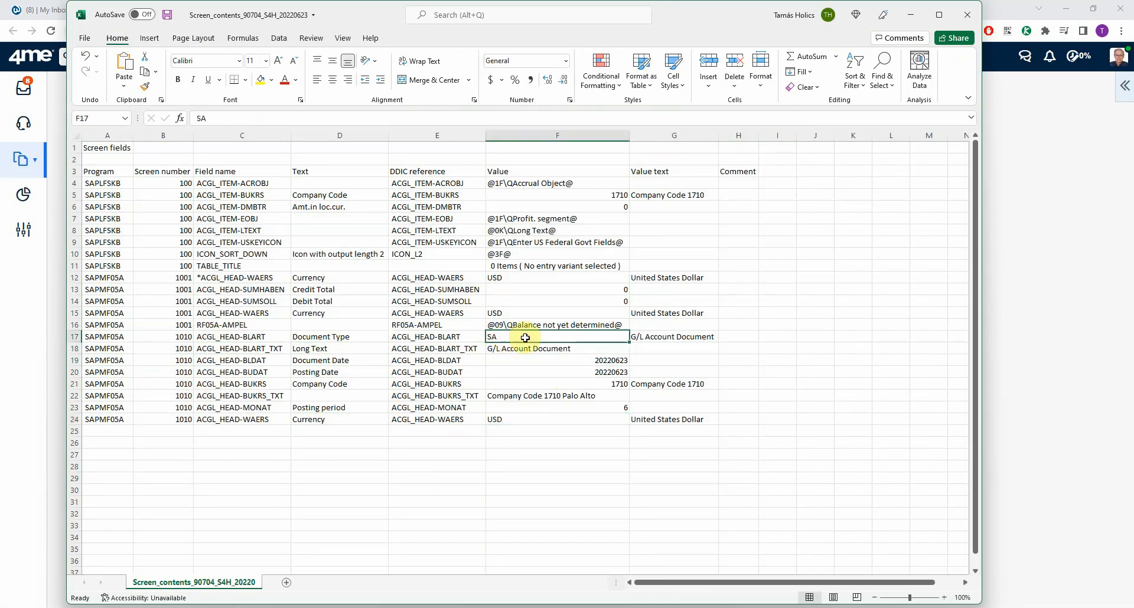
pyautogui.click(673, 337)
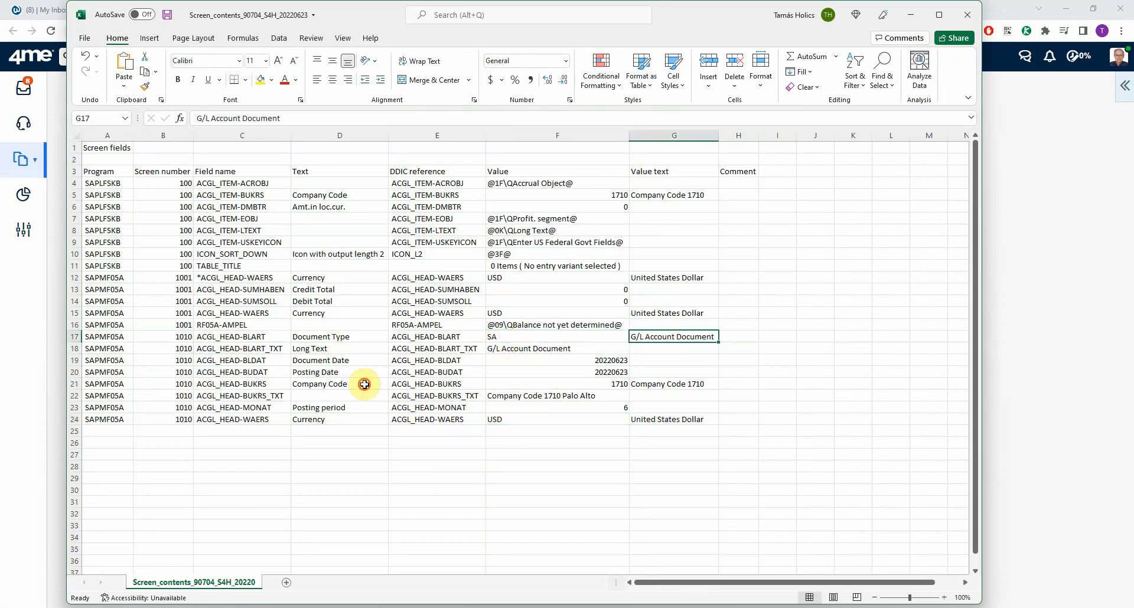
pyautogui.click(556, 384)
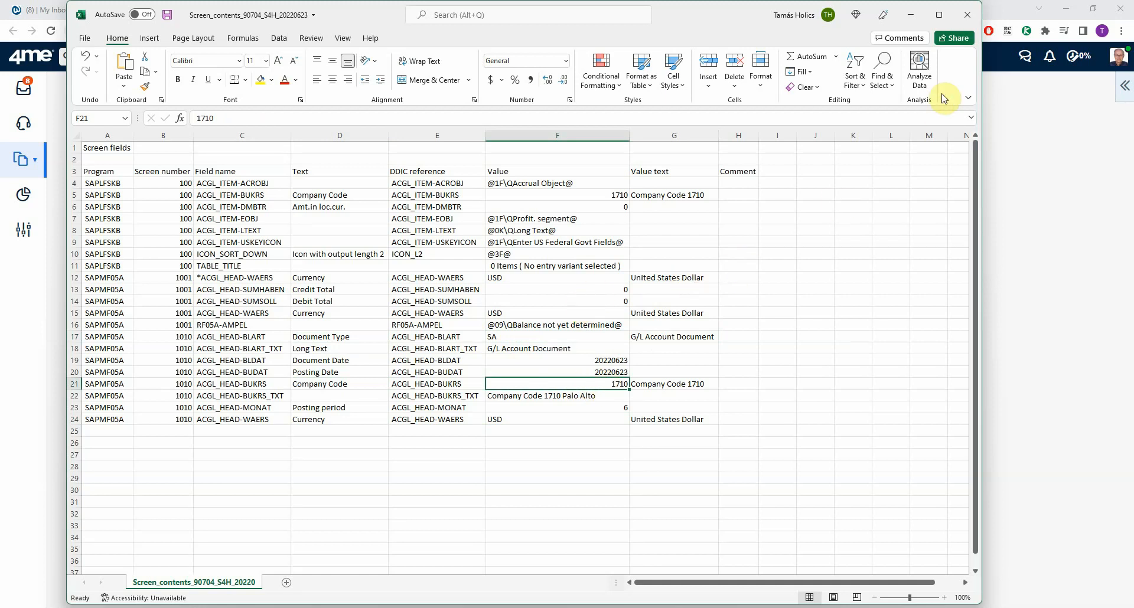
pyautogui.moveTo(749, 114)
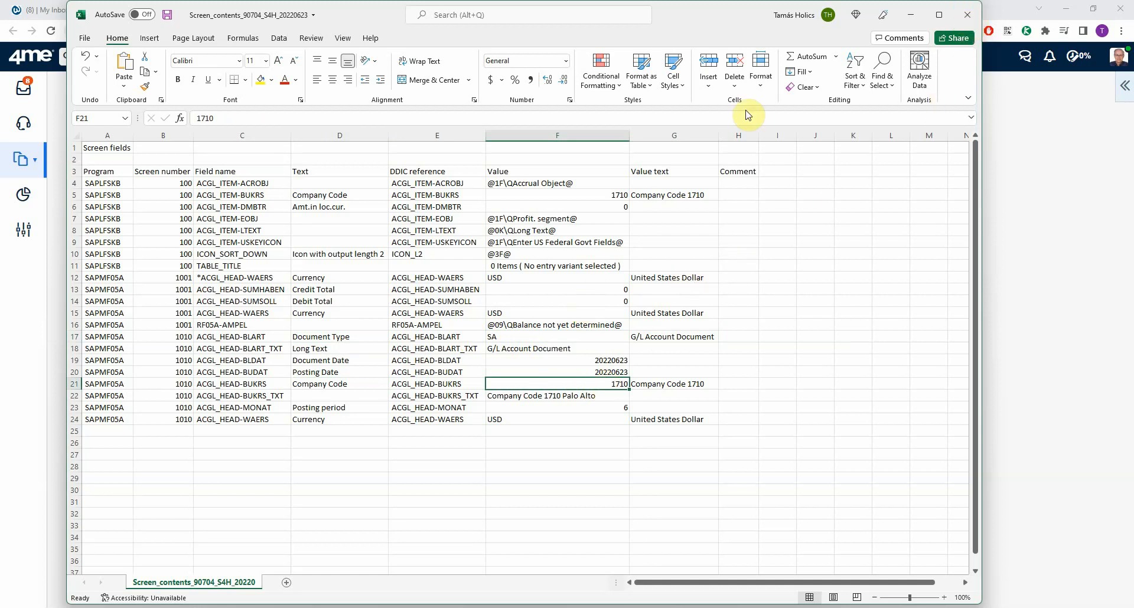
pyautogui.click(967, 14)
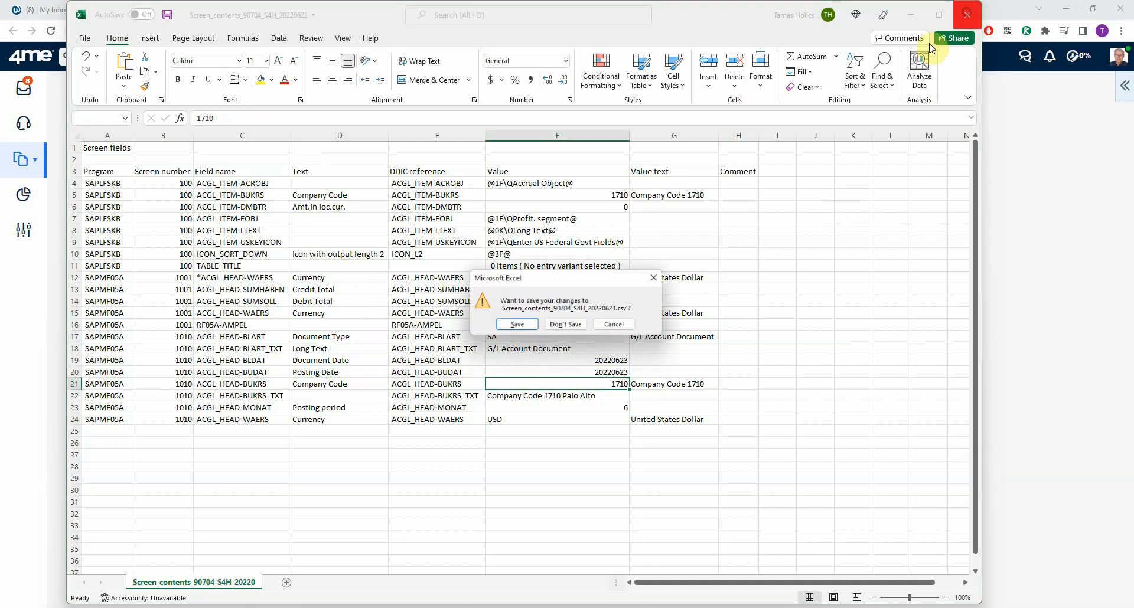
pyautogui.click(564, 324)
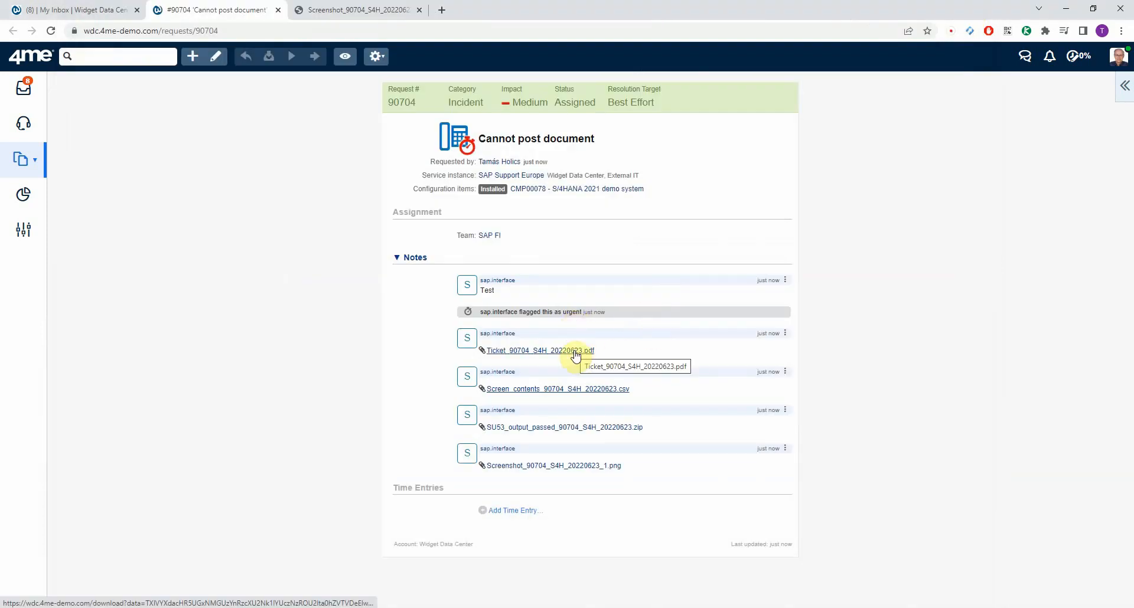
# - View the ticket PDF attachment and read the program details and posting period error on page 2
pyautogui.click(539, 350)
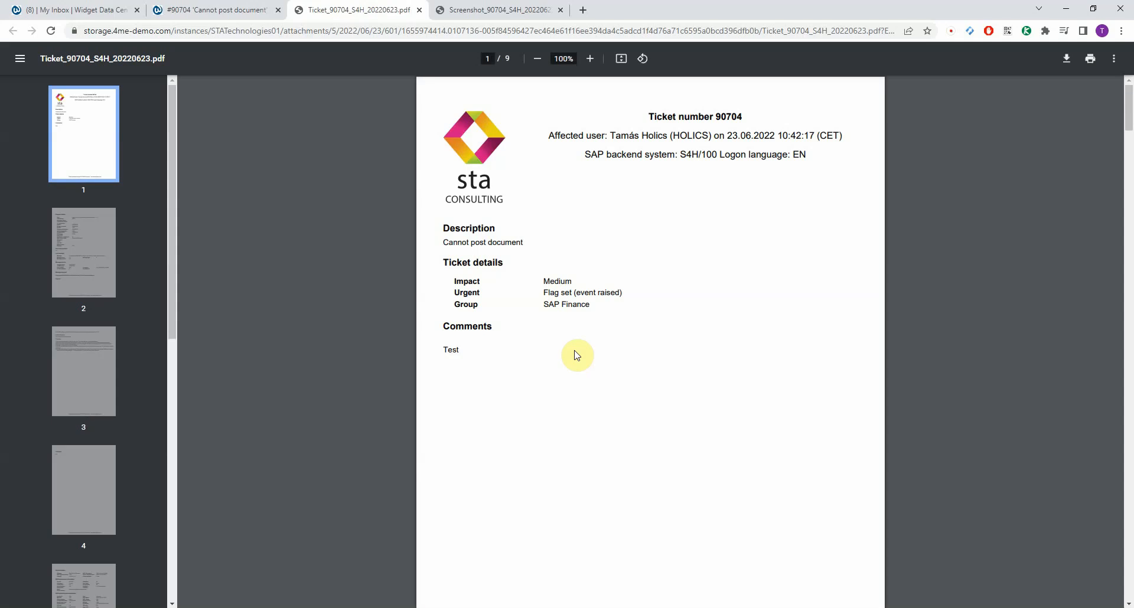
pyautogui.moveTo(788, 174)
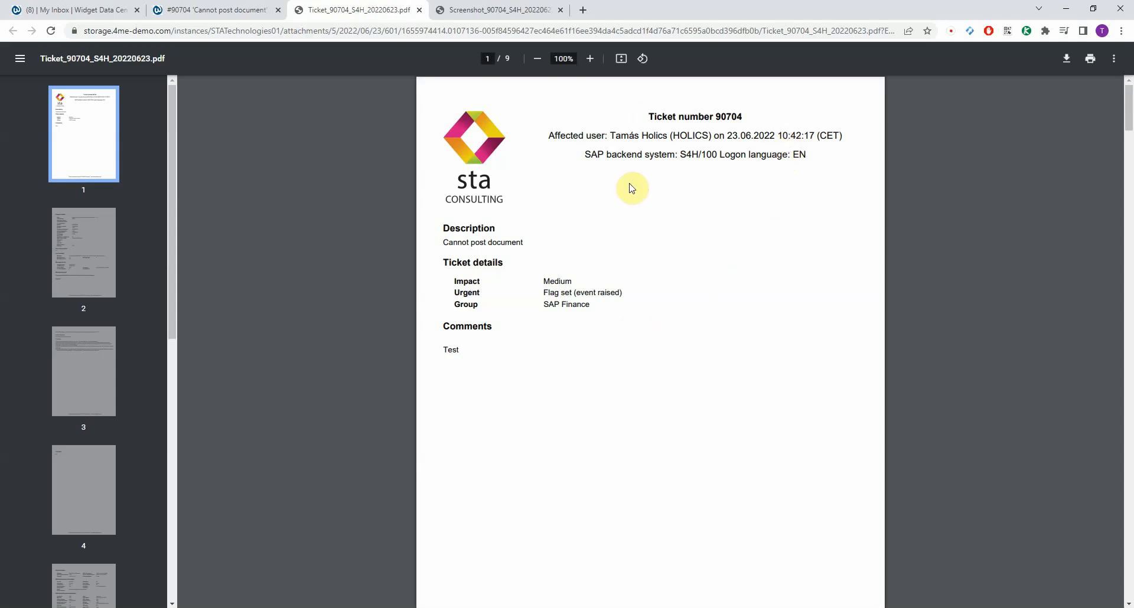
pyautogui.moveTo(591, 249)
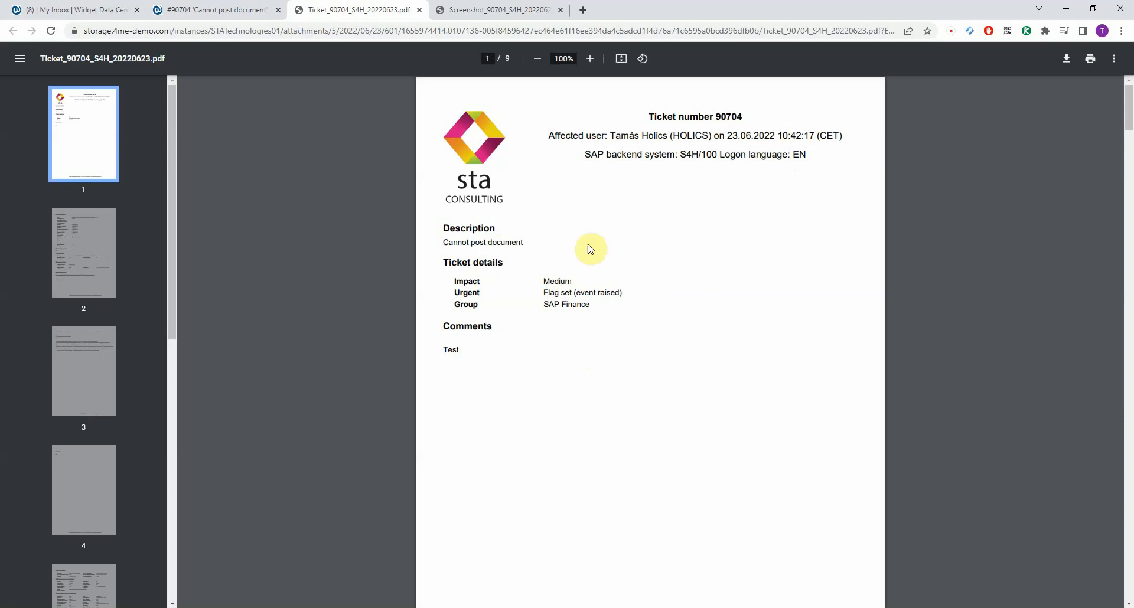
pyautogui.scroll(-3)
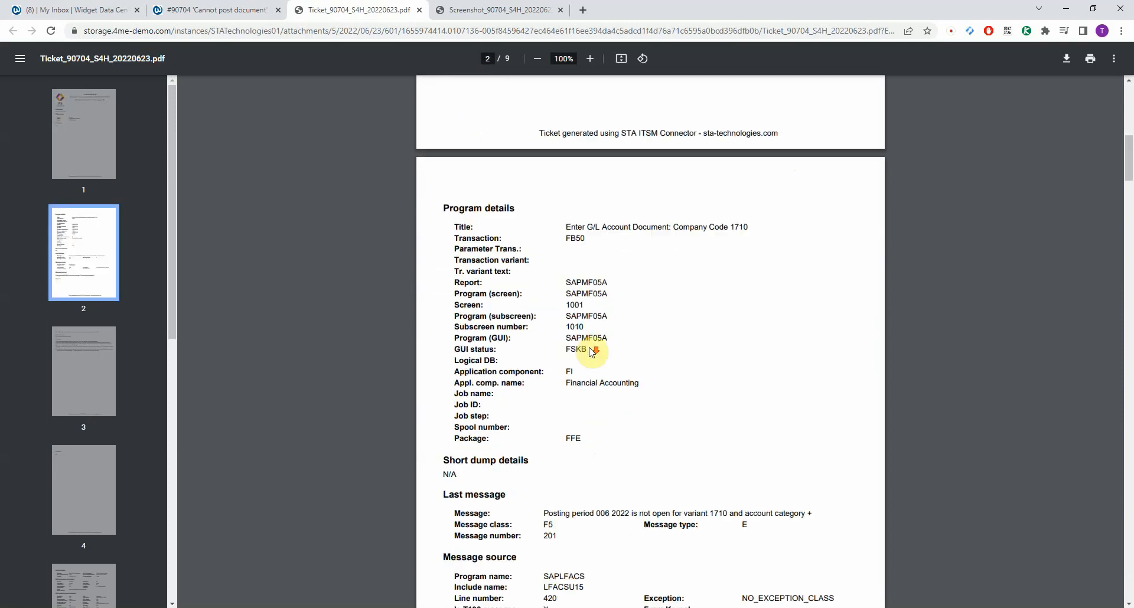
pyautogui.moveTo(644, 324)
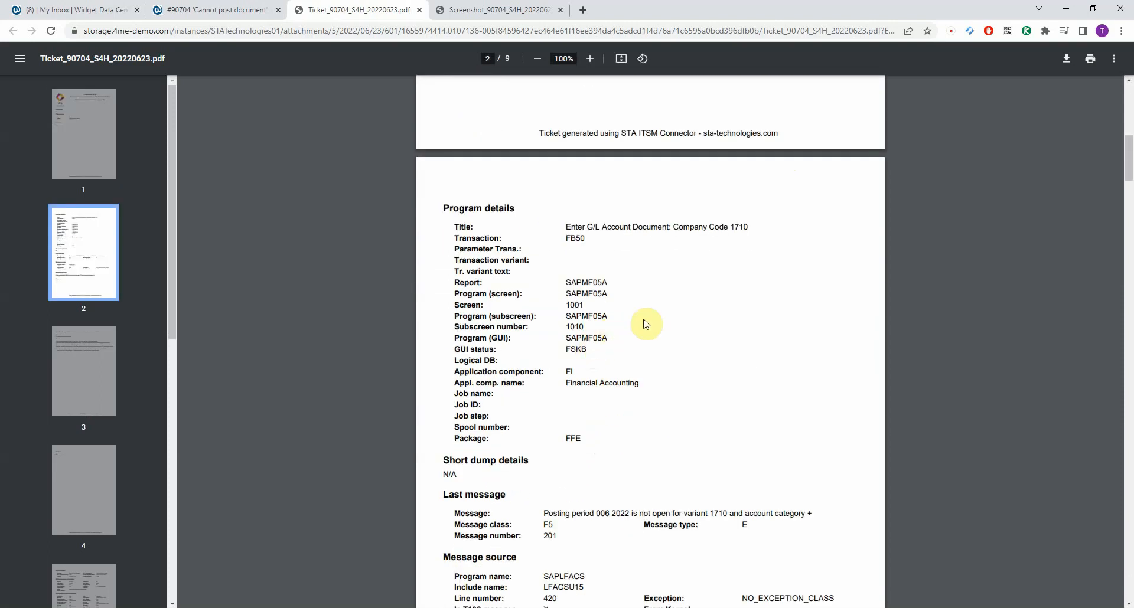
pyautogui.moveTo(642, 227)
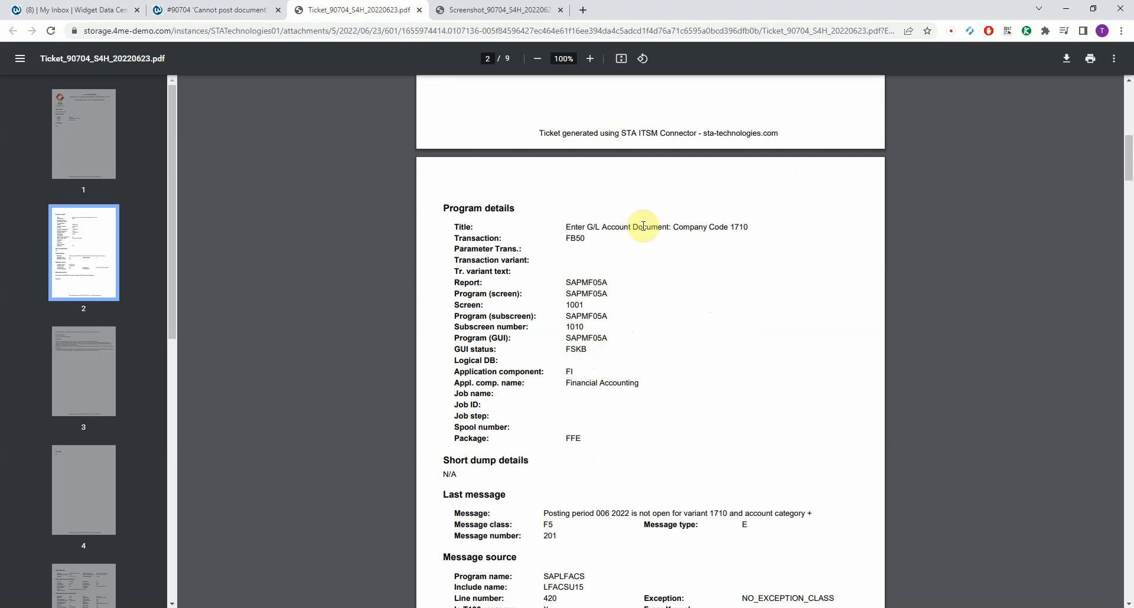
pyautogui.moveTo(547, 225)
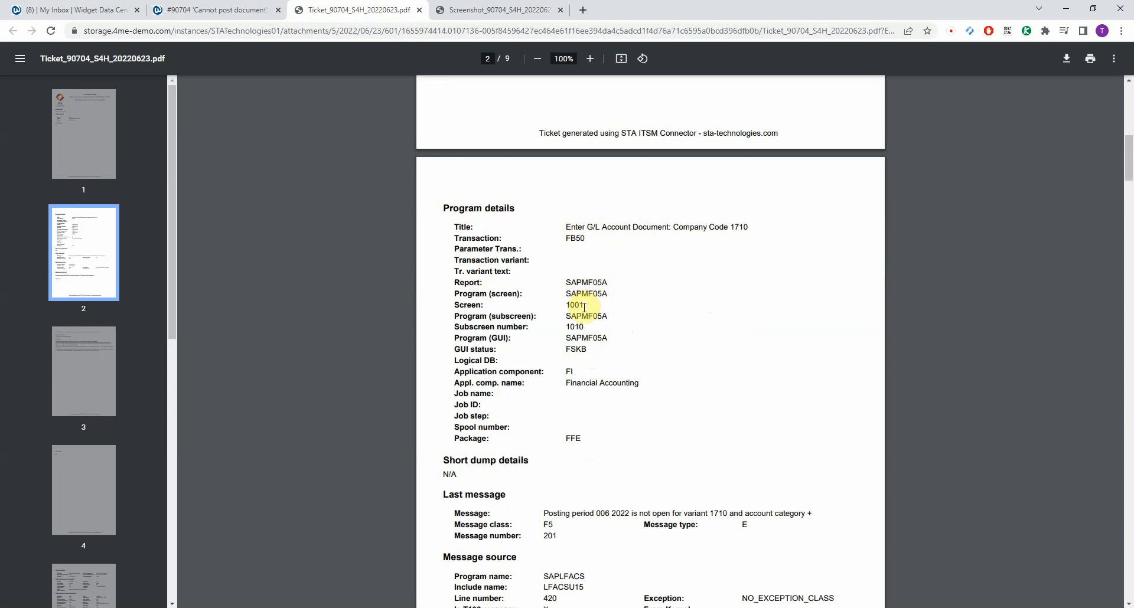
pyautogui.moveTo(570, 439)
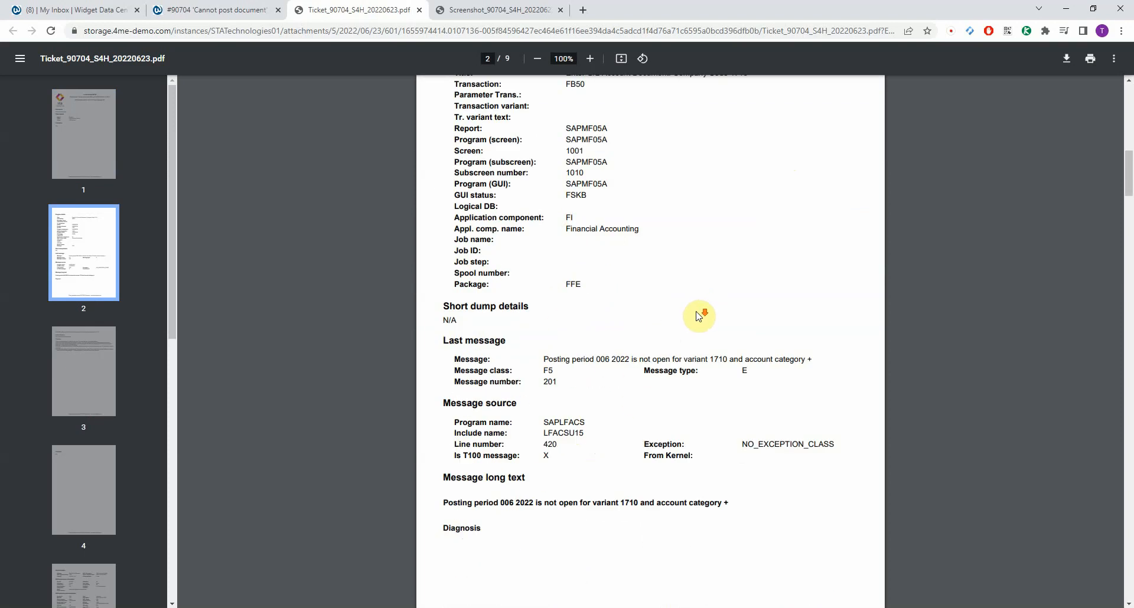
pyautogui.scroll(-3)
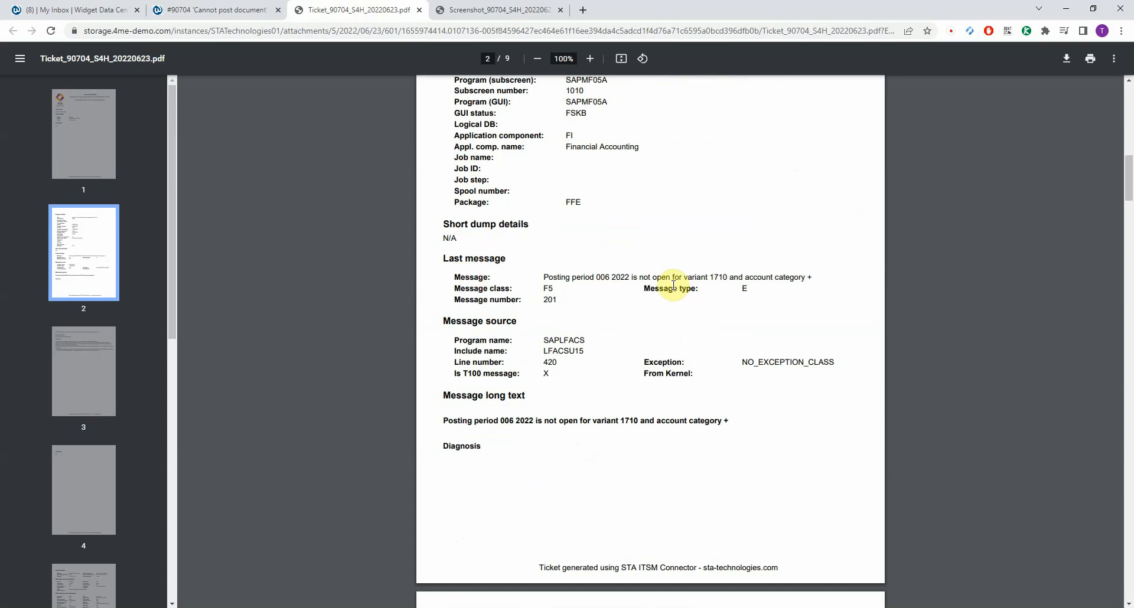
pyautogui.moveTo(727, 288)
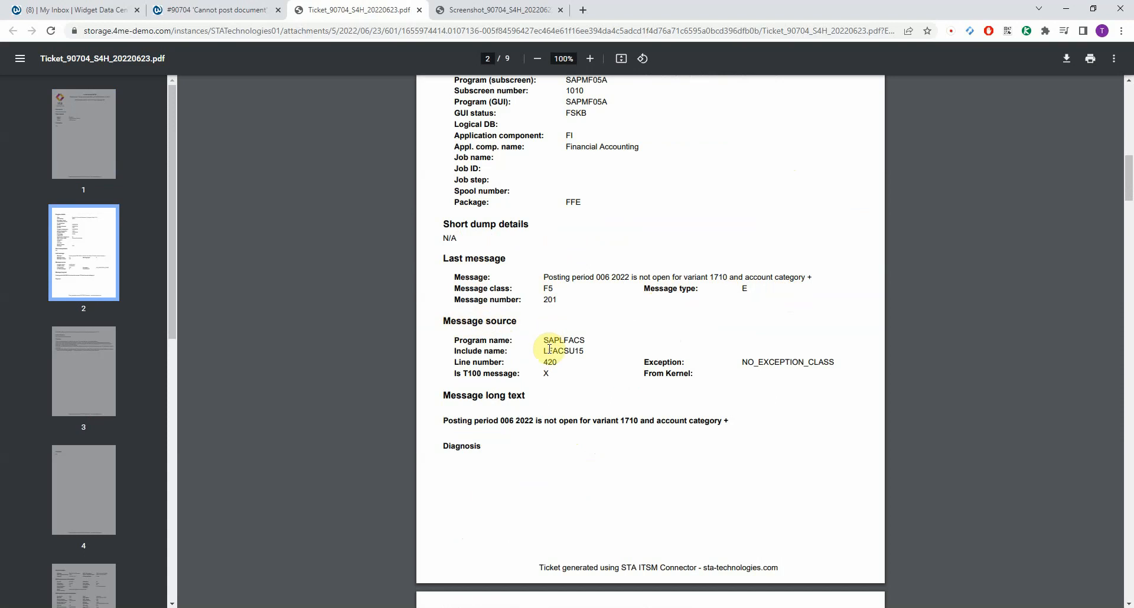
pyautogui.doubleClick(562, 351)
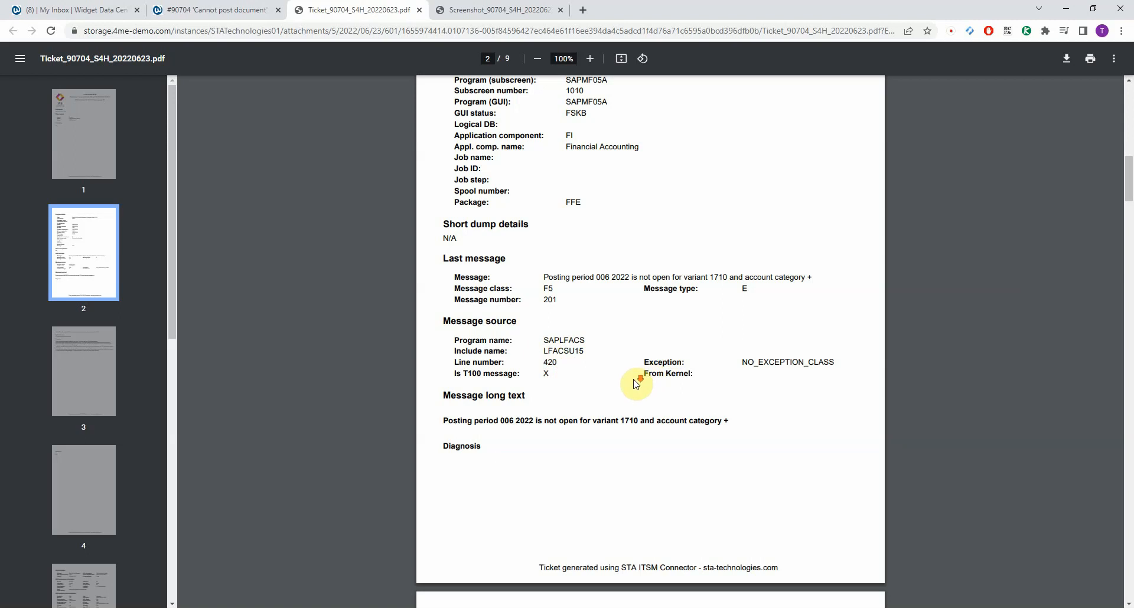
# - Scroll through pages 3 to 6 covering diagnosis, backend system information and system components
pyautogui.scroll(-3)
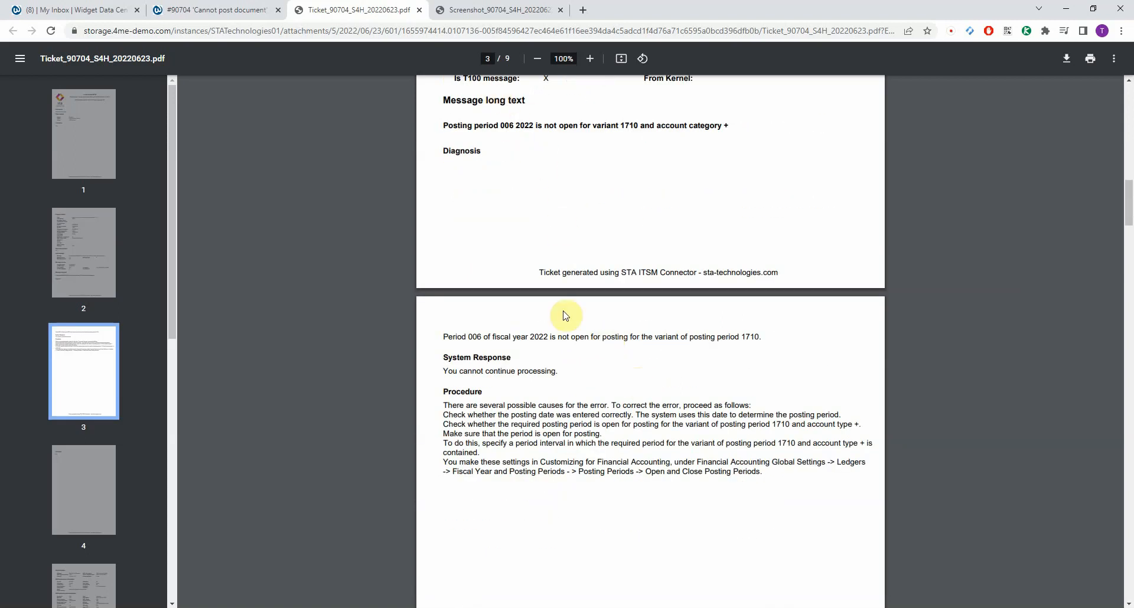
pyautogui.moveTo(1126, 197)
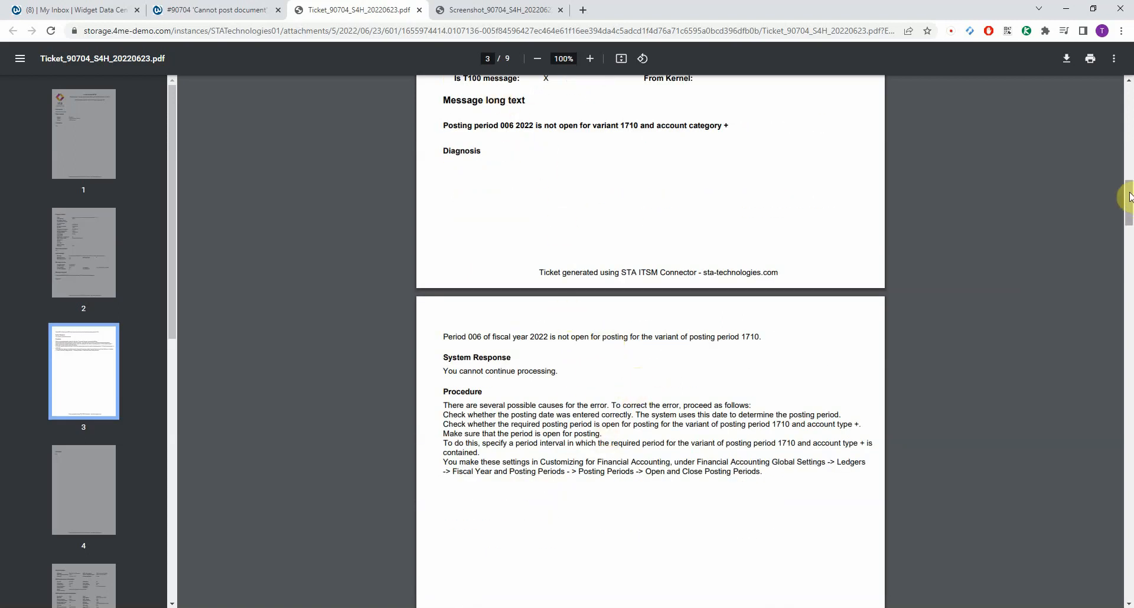
pyautogui.scroll(-3)
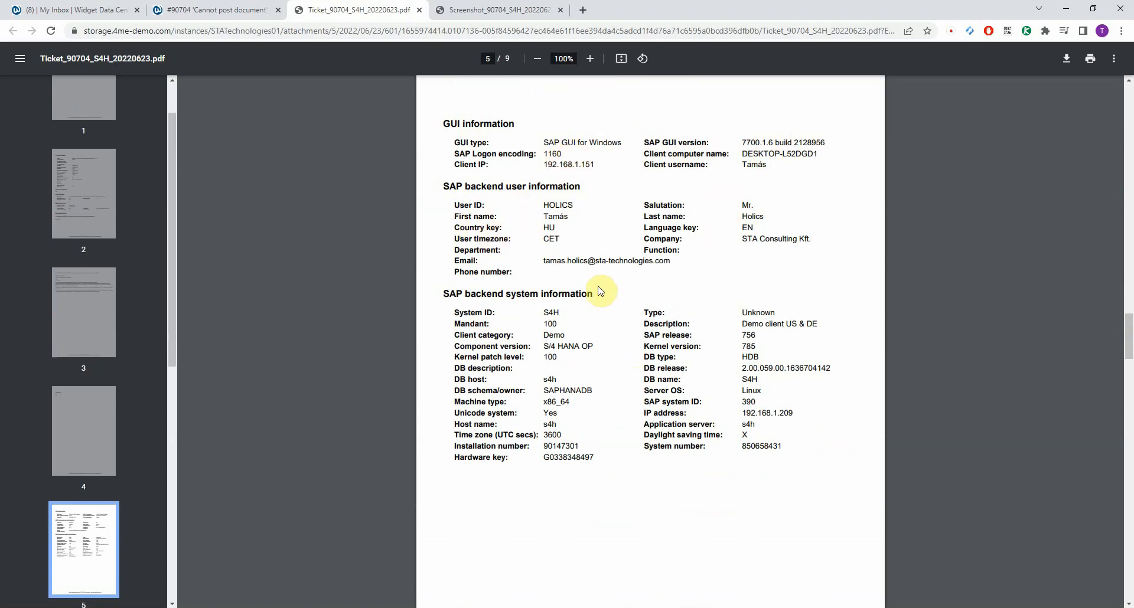
pyautogui.moveTo(707, 378)
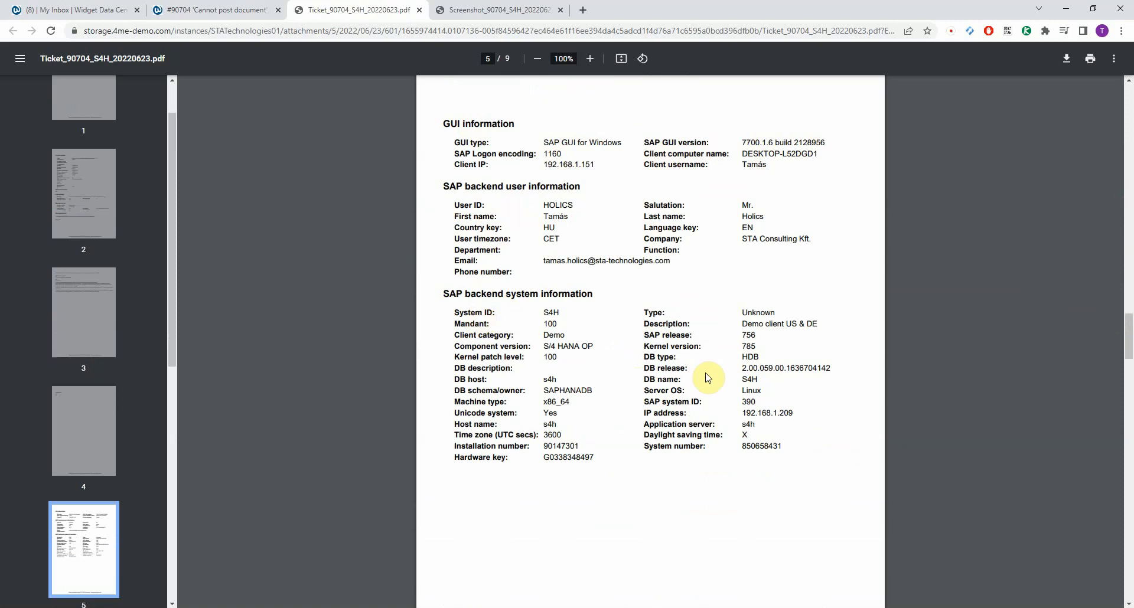
pyautogui.moveTo(700, 391)
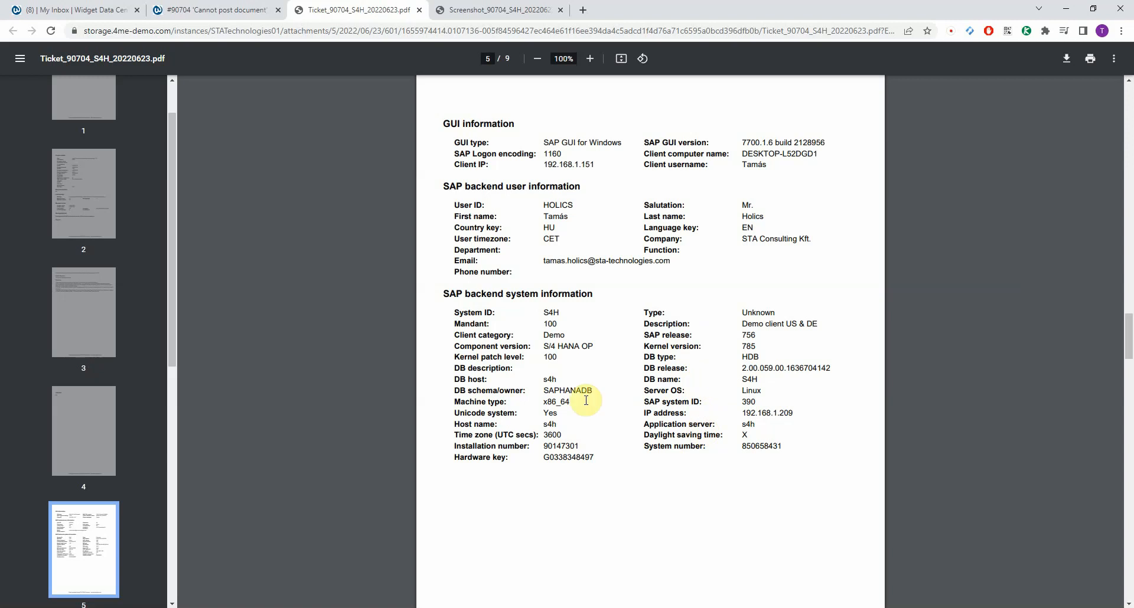
pyautogui.scroll(-3)
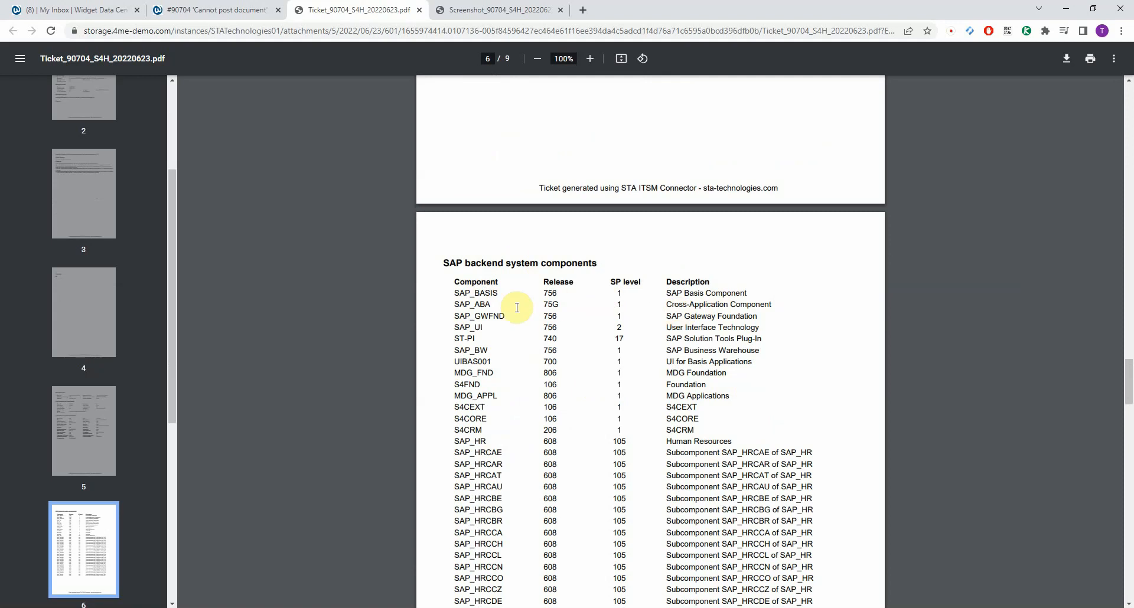
pyautogui.moveTo(380, 62)
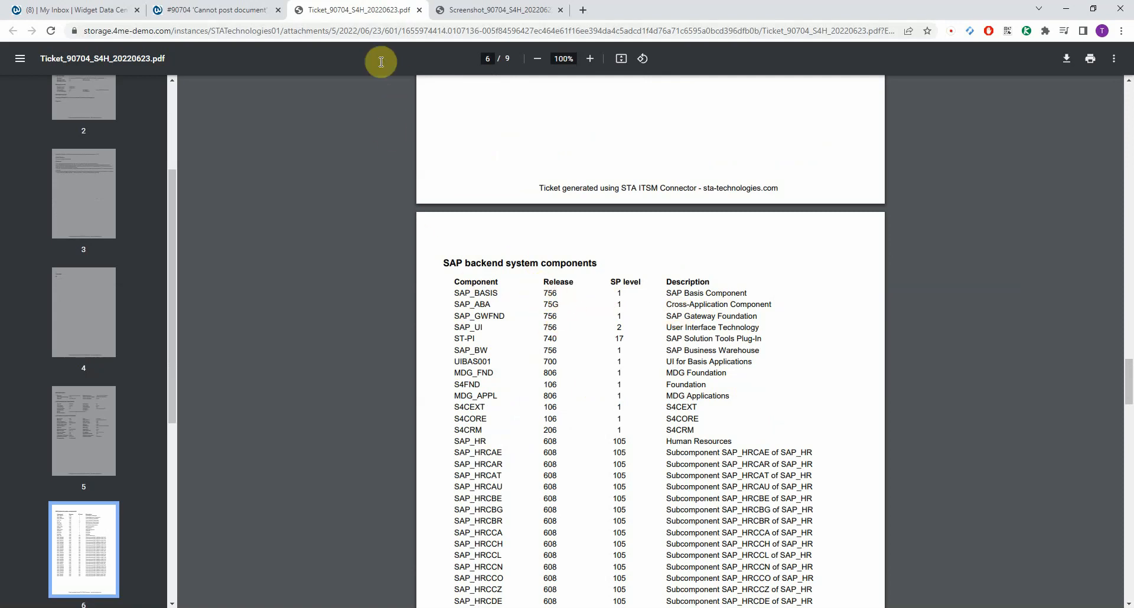
# - Switch back to the 4me incident #90704 page with its notes and five attachments
pyautogui.click(215, 9)
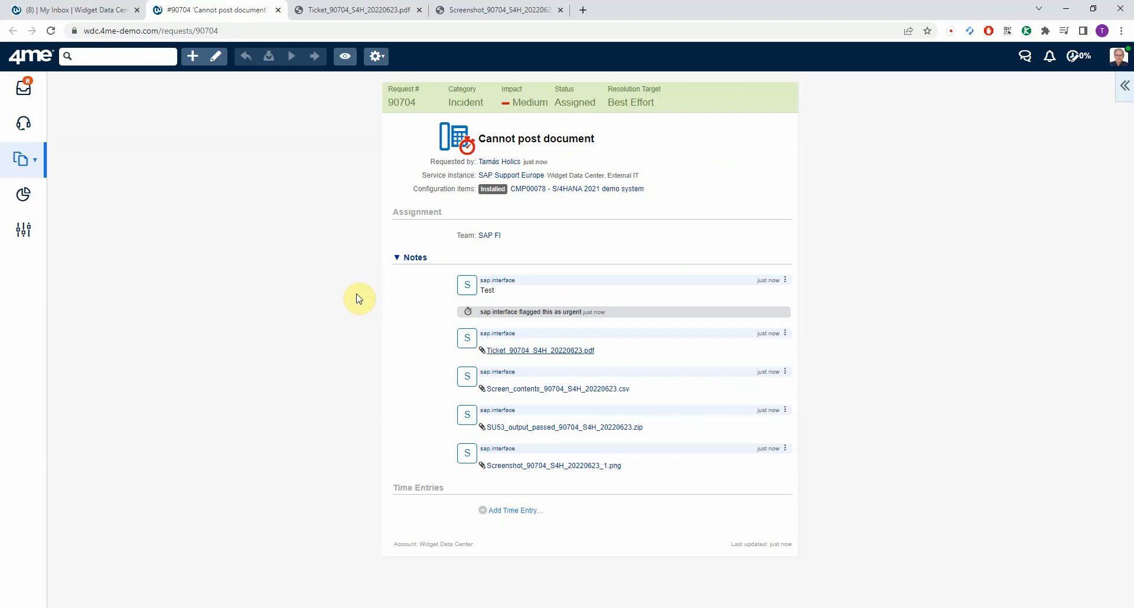
pyautogui.moveTo(359, 299)
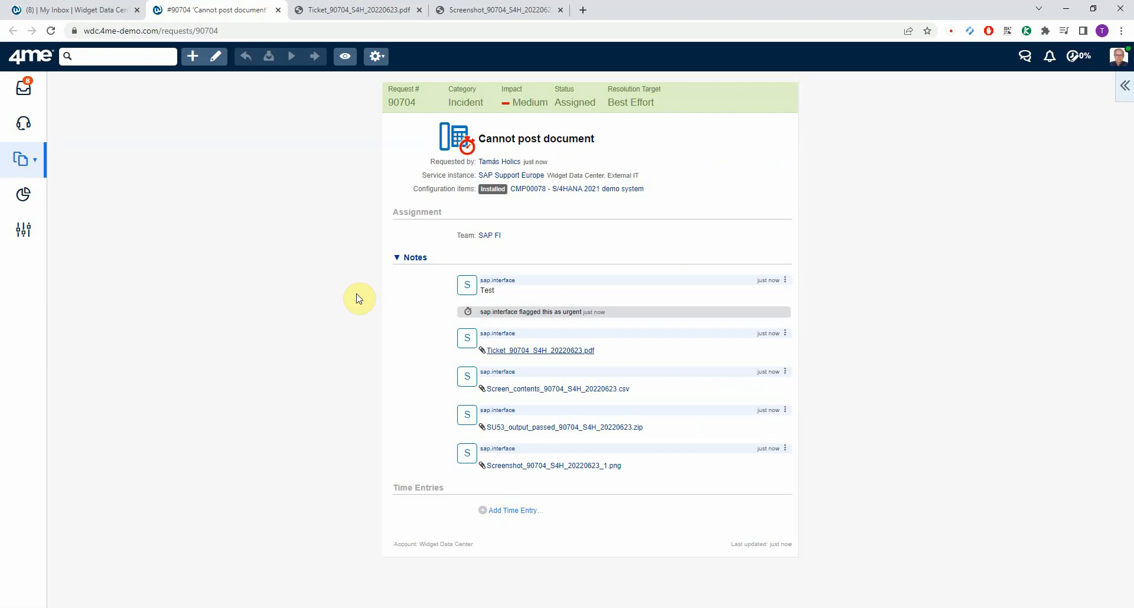